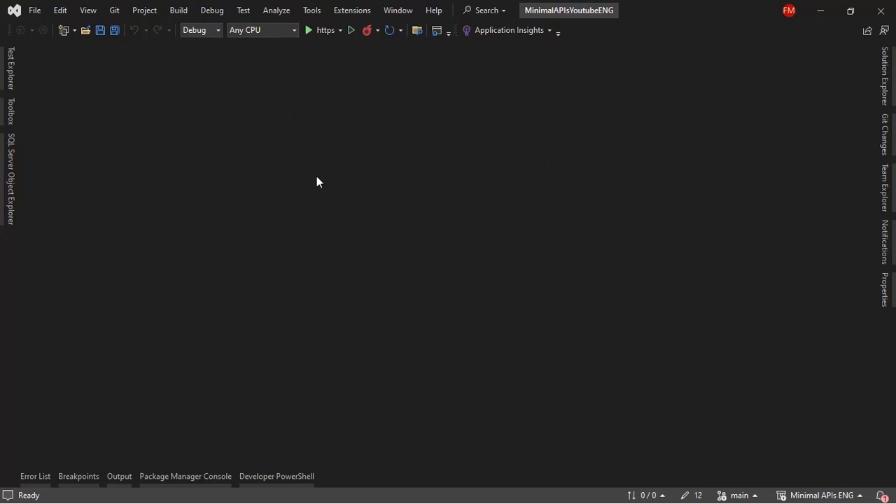
mouse_move(441, 172)
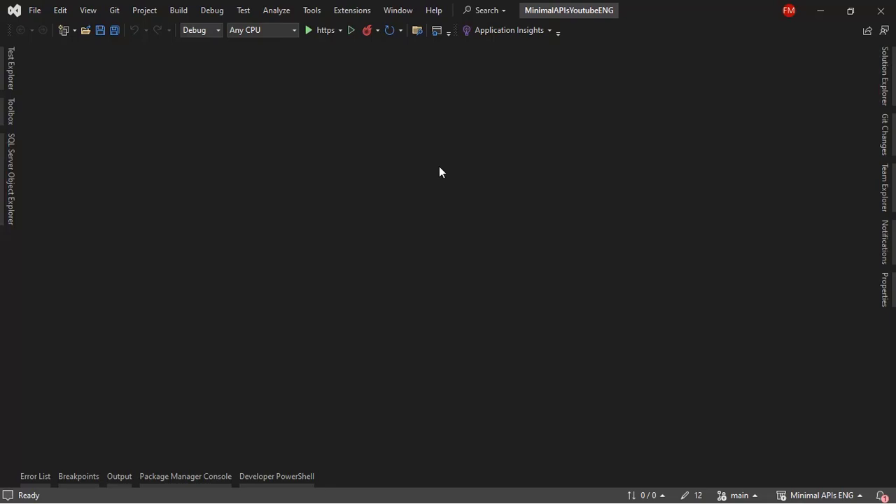
Open Program.cs from Solution Explorer and scroll to the MapGet("/people") endpoint.
left_click(886, 67)
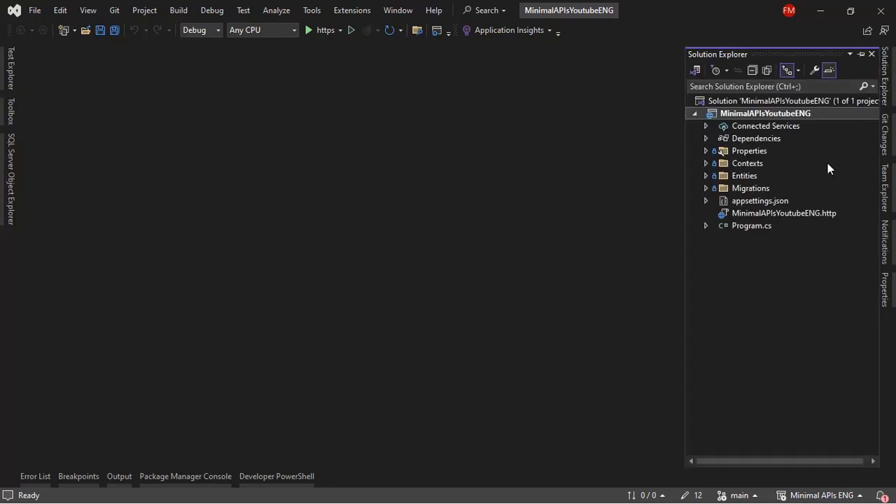
double_click(750, 225)
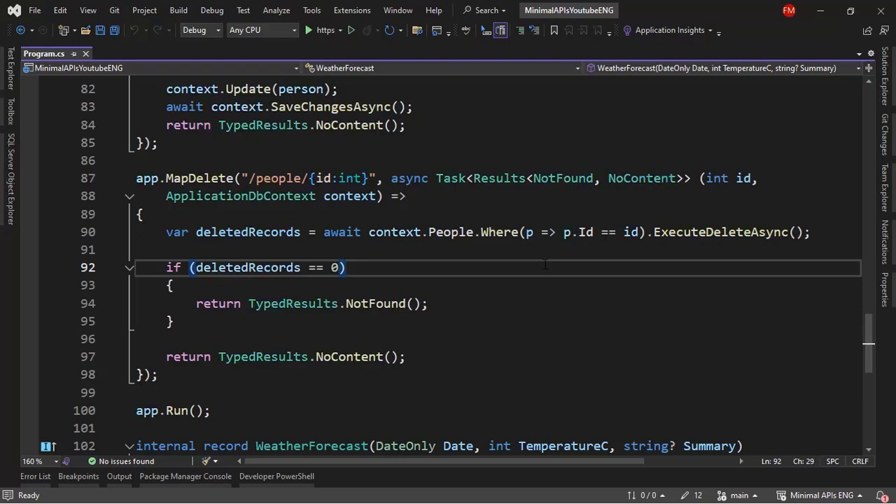
scroll("up", 3)
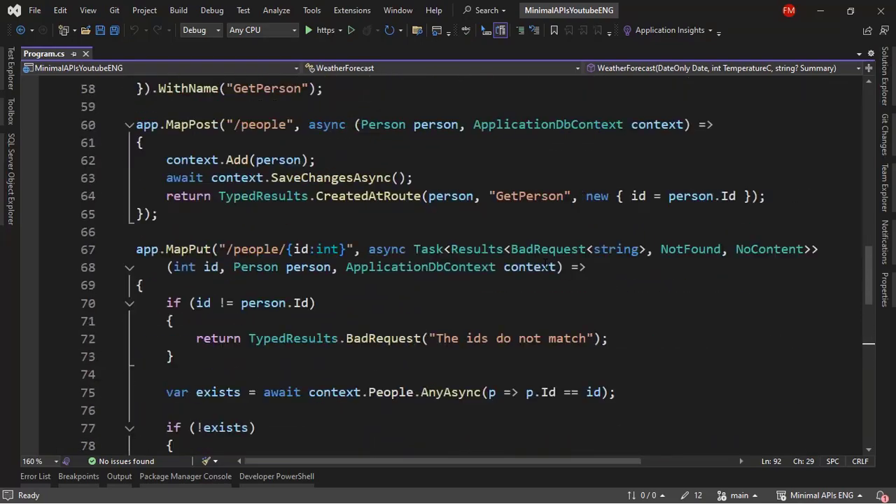
scroll("up", 3)
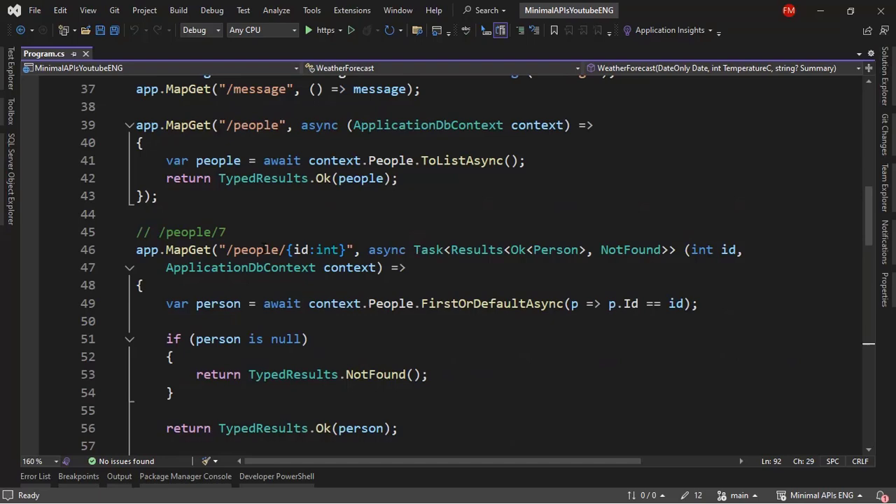
scroll("up", 3)
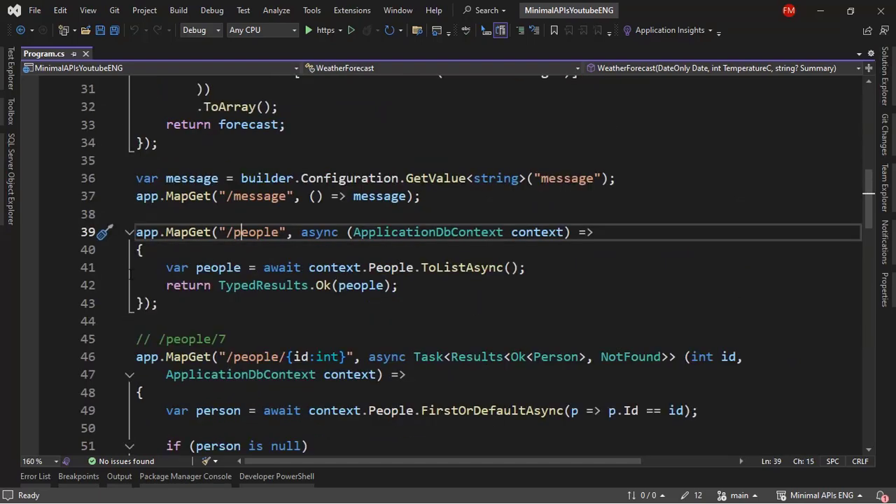
Add a breakpoint on the people query line, start debugging, and switch to the .http file.
left_click(31, 268)
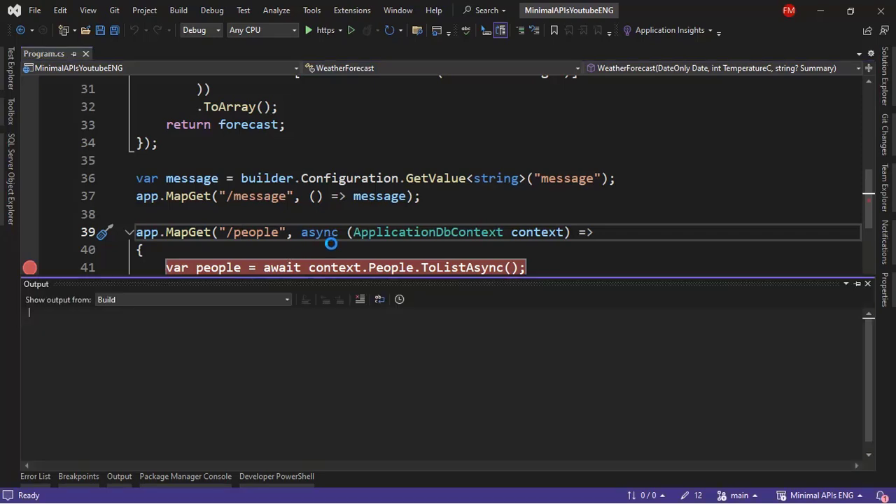
left_click(353, 30)
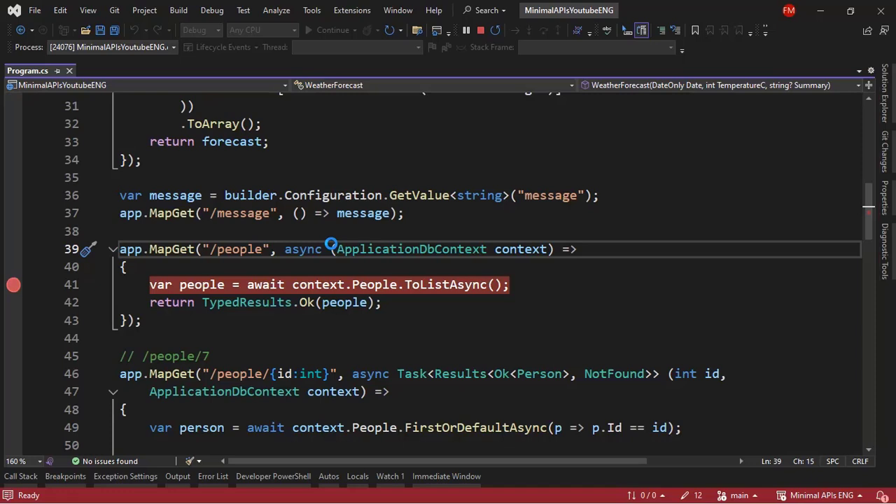
left_click(124, 266)
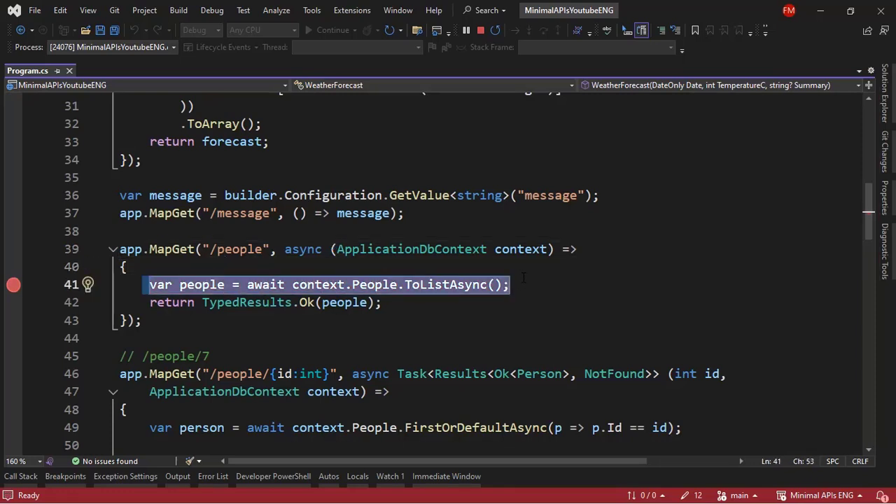
left_click(126, 267)
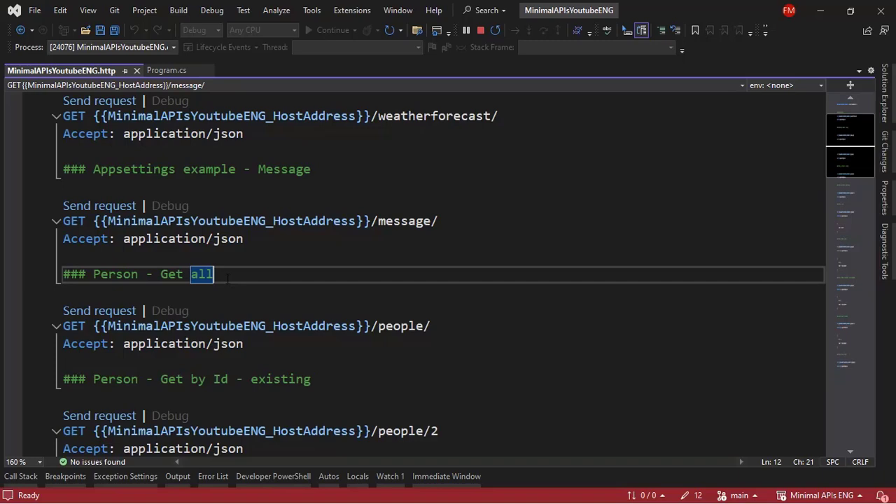
Send GET /people twice, continuing past the breakpoint each time, and view the two-person response.
left_click(99, 311)
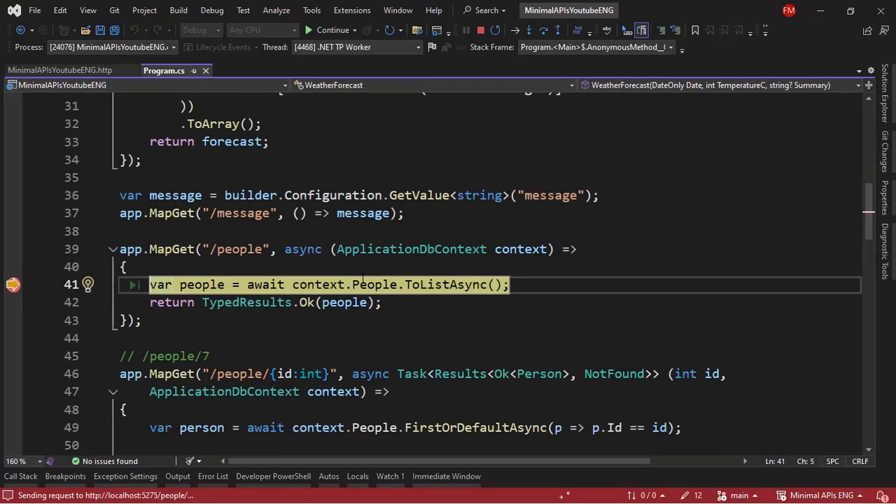
mouse_move(373, 285)
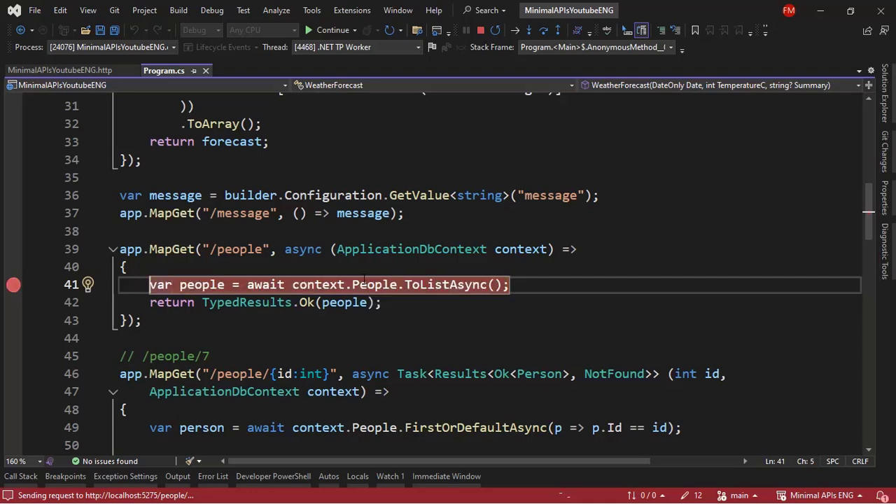
left_click(333, 29)
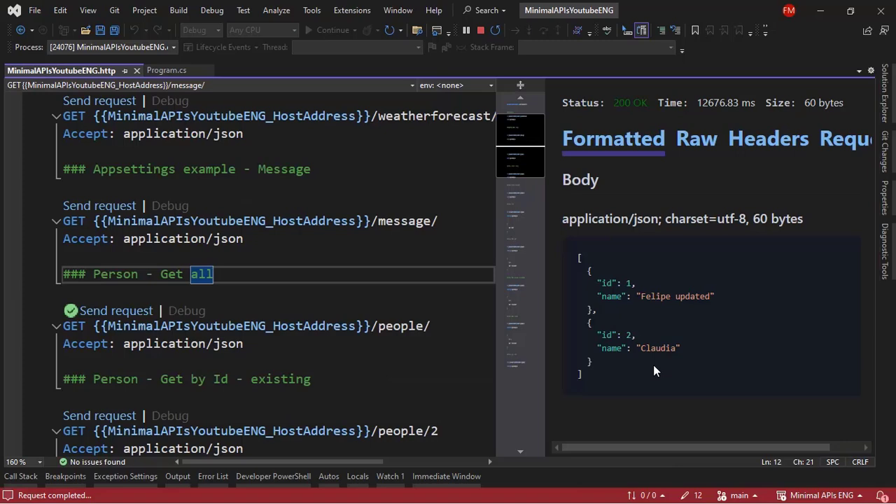
mouse_move(115, 311)
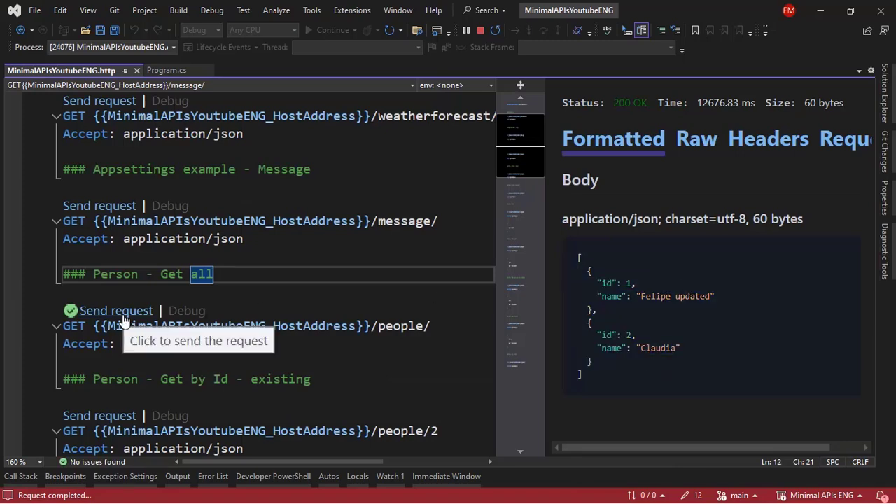
left_click(117, 311)
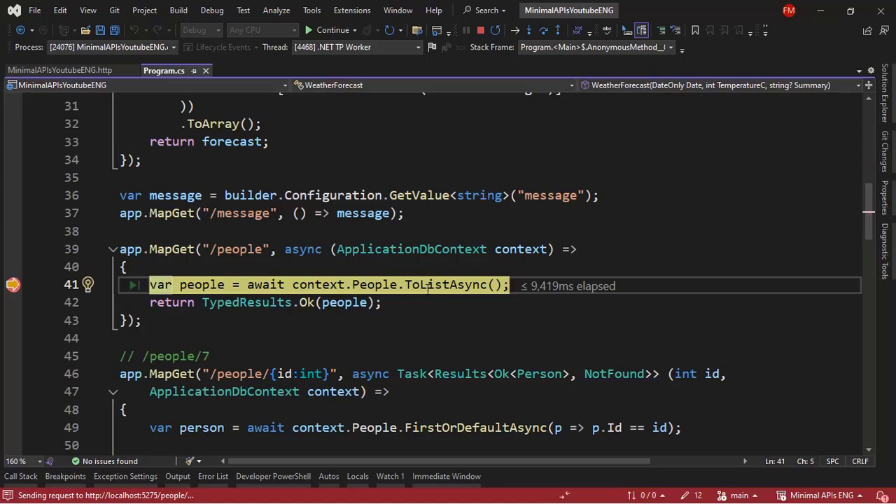
left_click(333, 30)
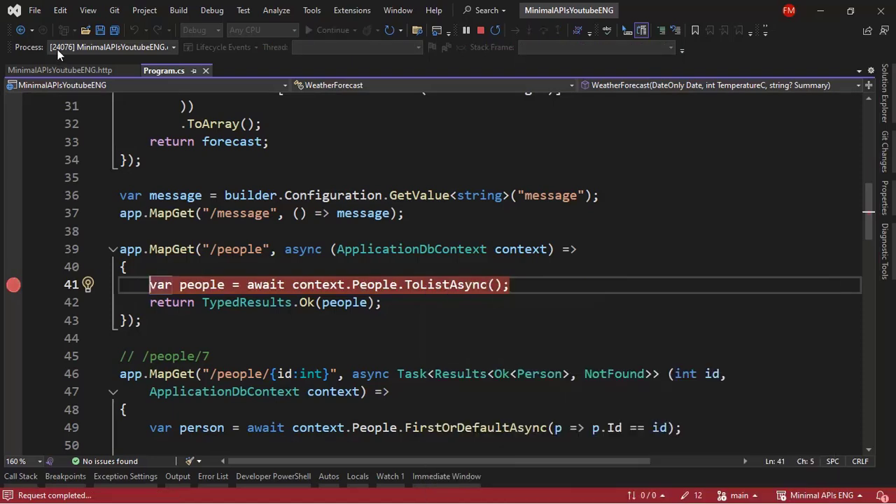
left_click(58, 70)
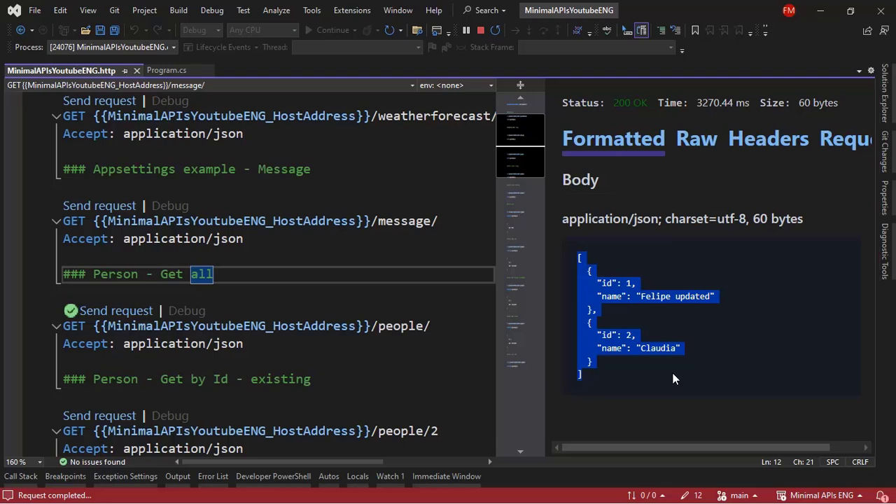
mouse_move(648, 362)
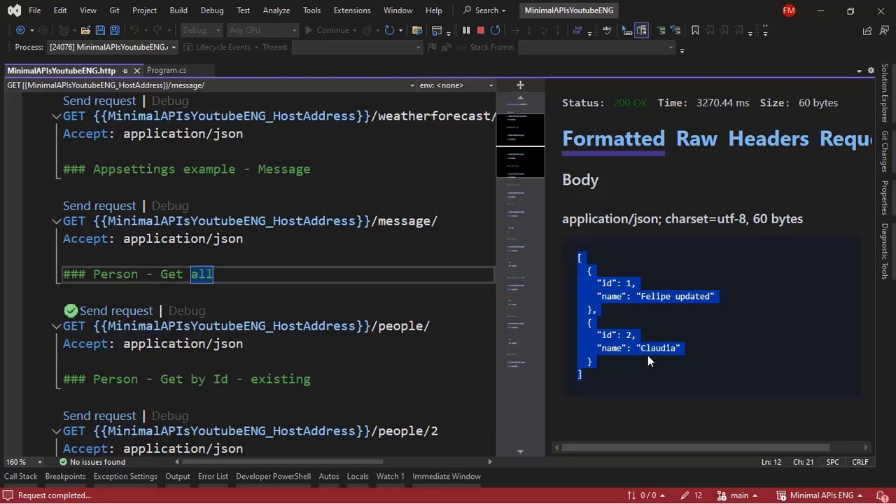
left_click(269, 273)
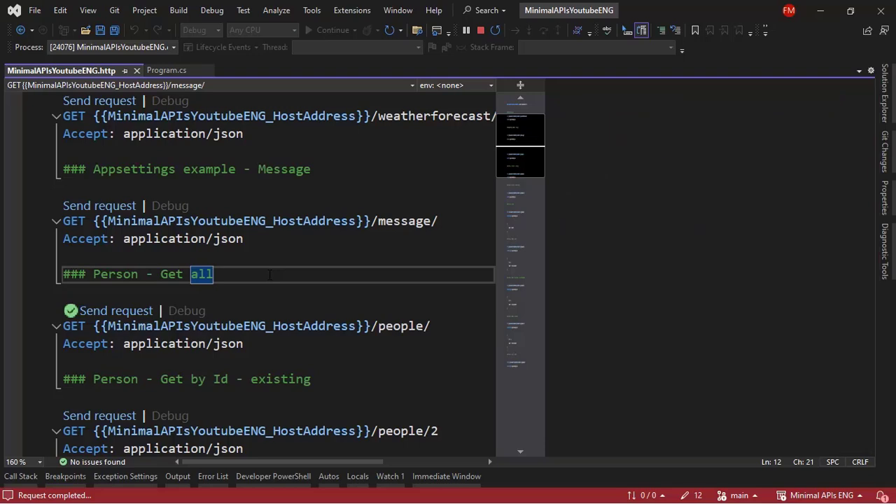
Stop debugging and return to the services section of Program.cs.
left_click(115, 310)
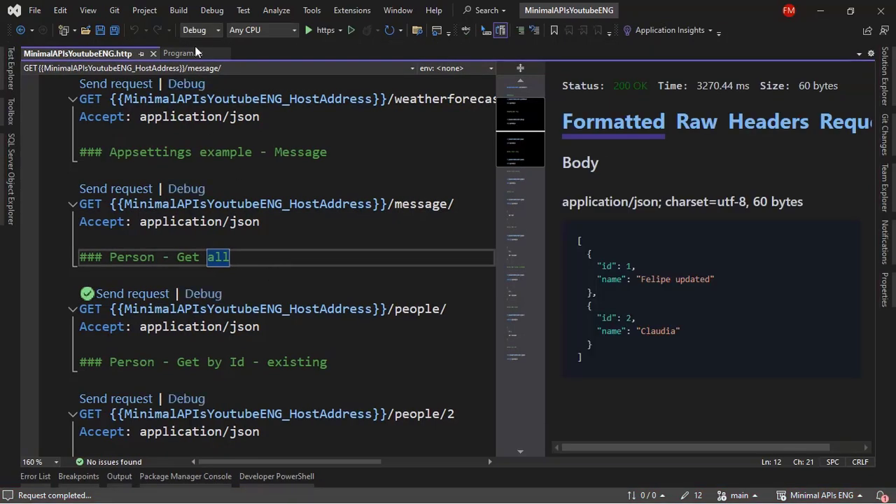
left_click(180, 53)
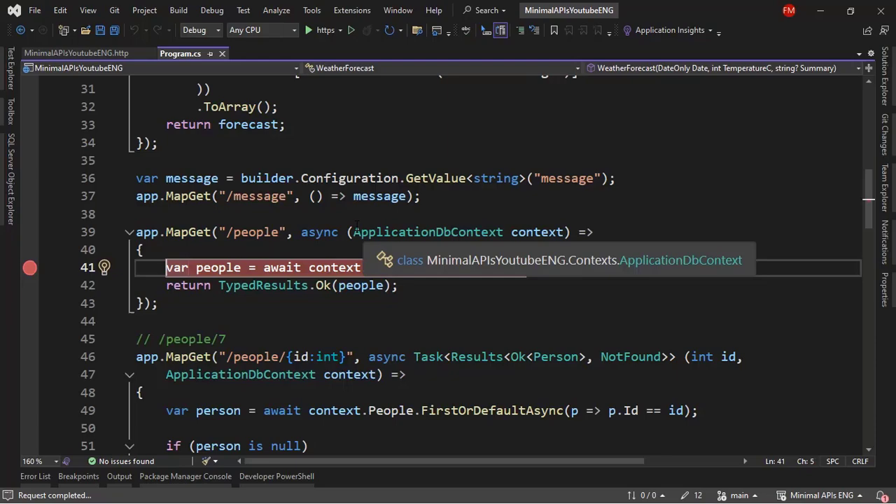
scroll("up", 3)
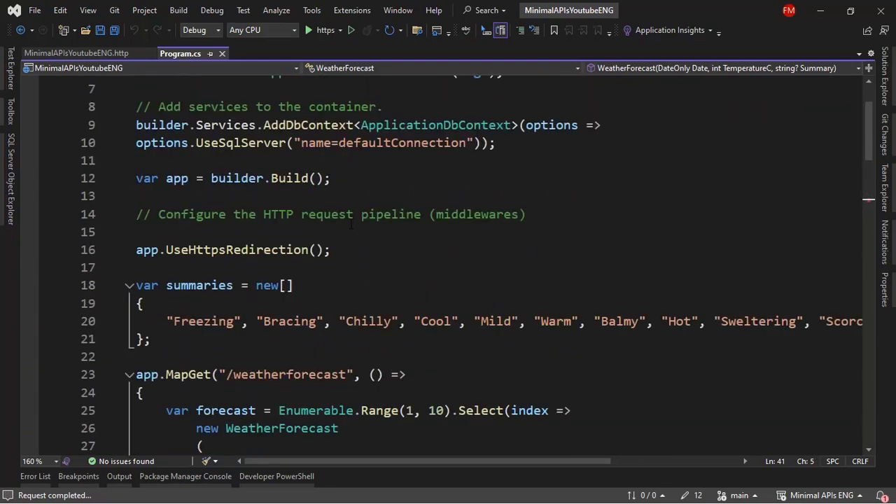
scroll("up", 3)
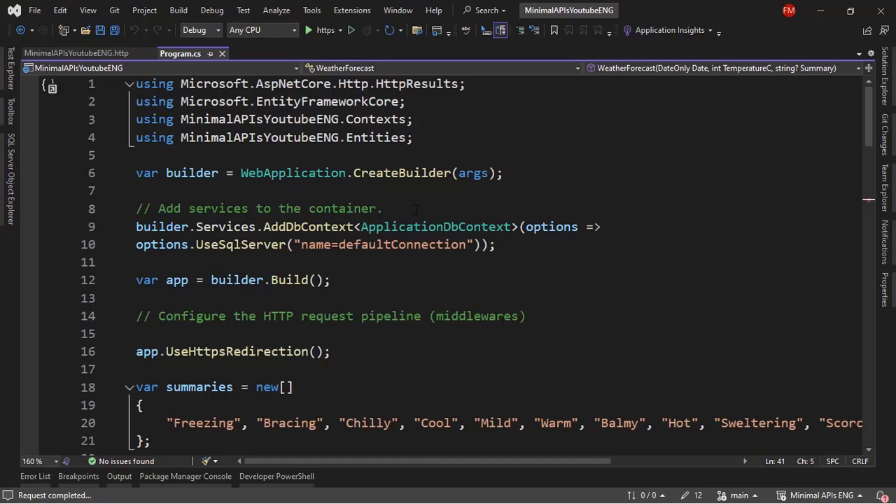
Register builder.Services.AddOutputCache(); under the services comment.
key("enter")
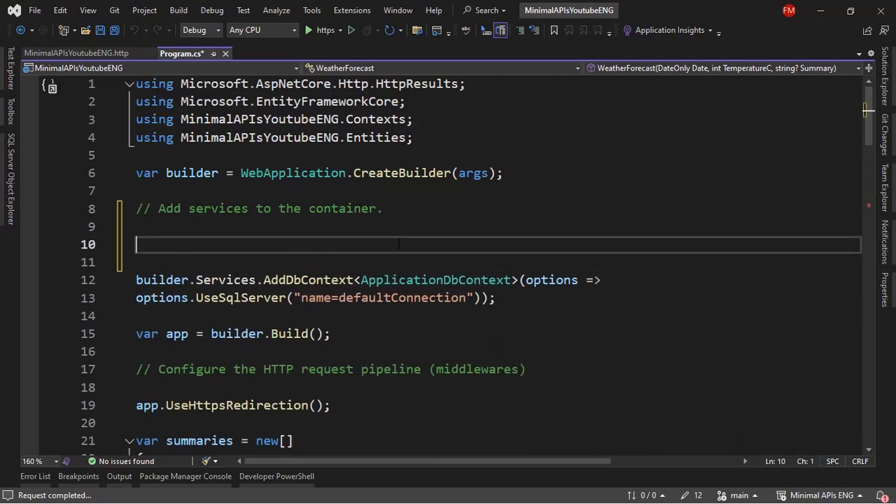
type("builder.Services.")
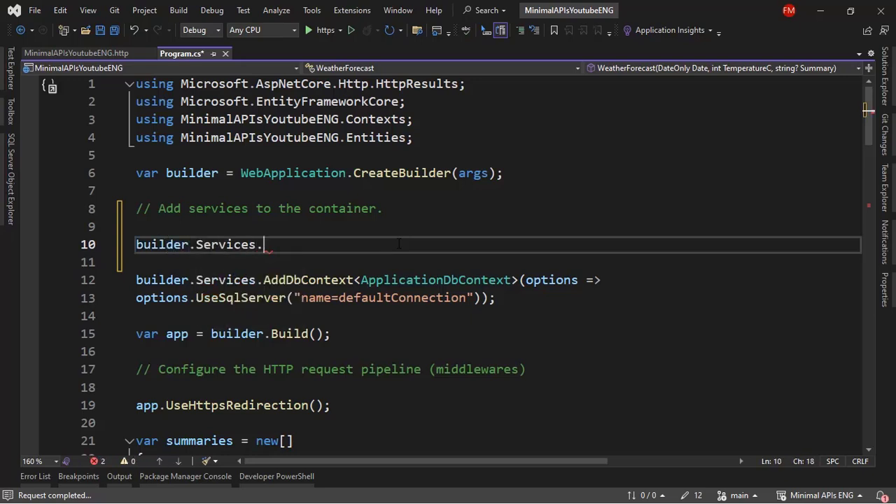
type("AddOutputCache")
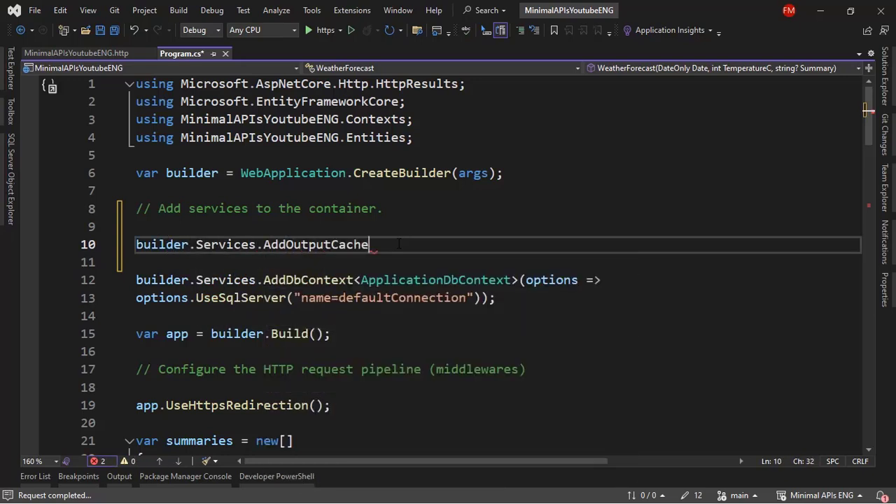
type("();")
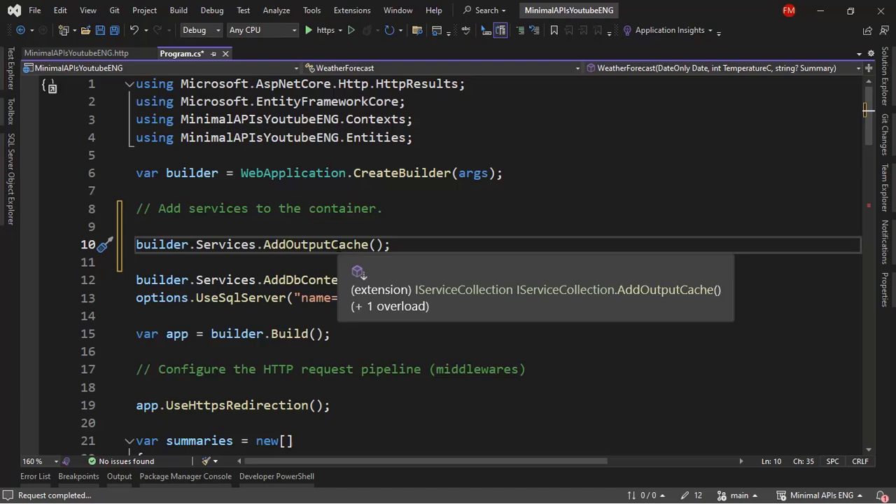
Add app.UseOutputCache(); right after app.UseHttpsRedirection();.
scroll("down", 3)
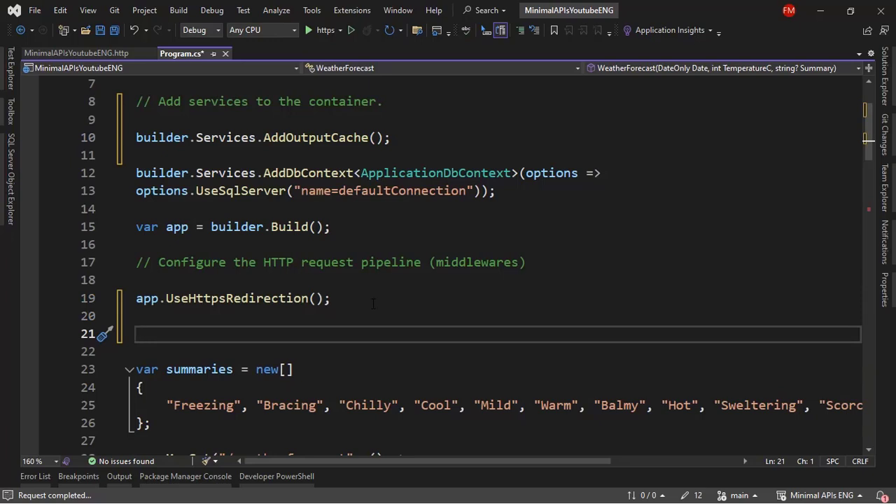
type("app.UseOutputCache();")
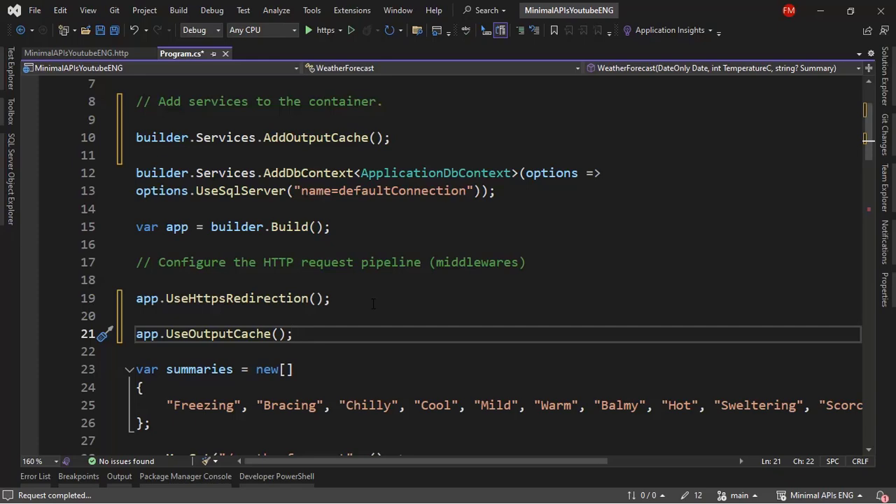
scroll("down", 3)
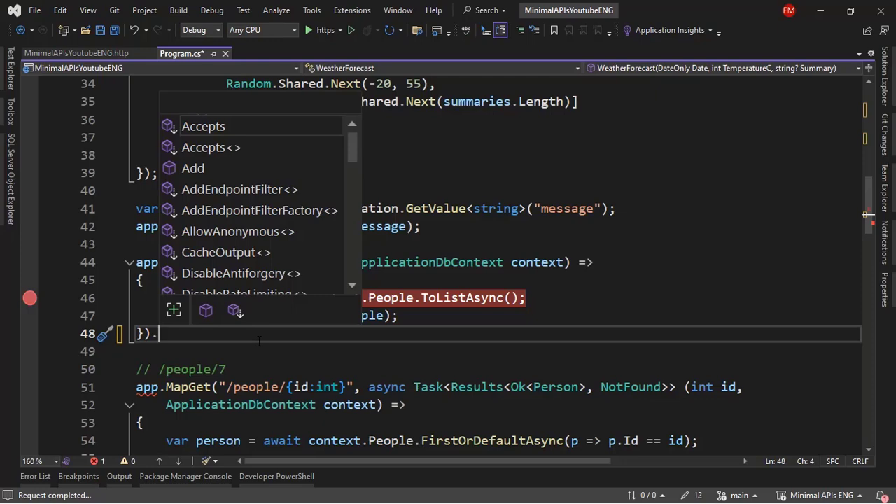
Chain CacheOutput(c => c.Expire(TimeSpan.FromSeconds(15))) onto GET /people and rebuild.
type("CacheOutput(c =>")
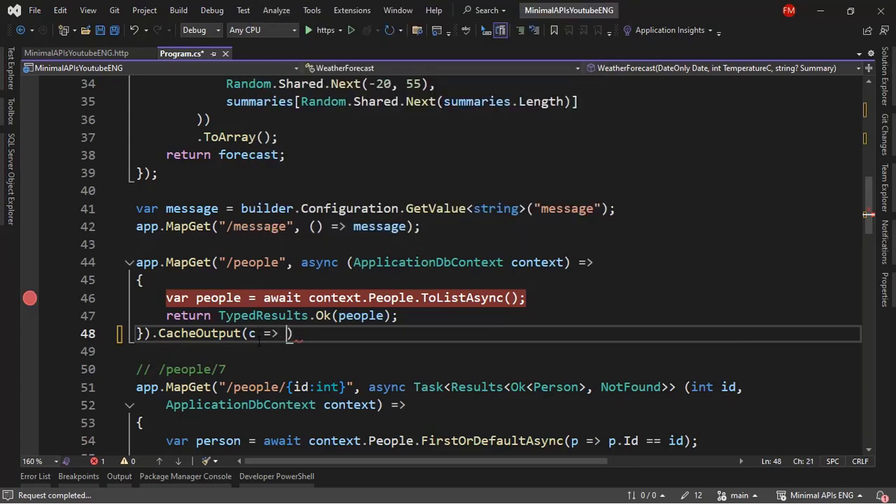
type("c.Expire")
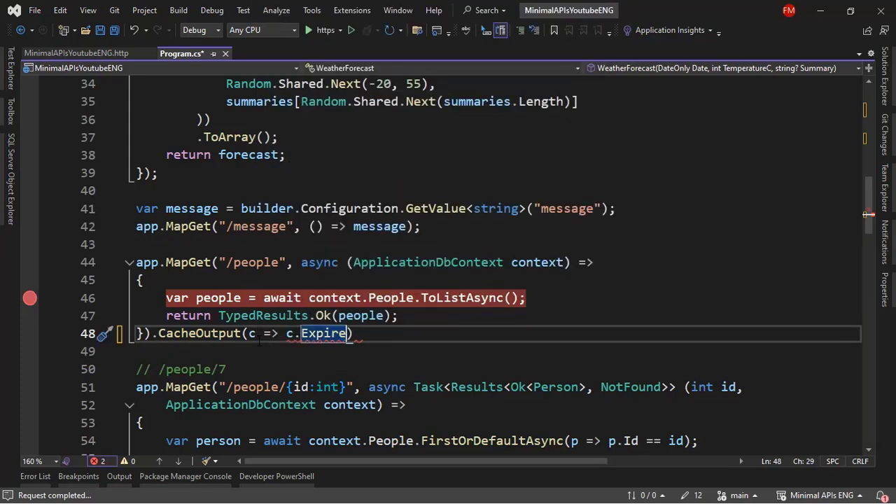
type("(")
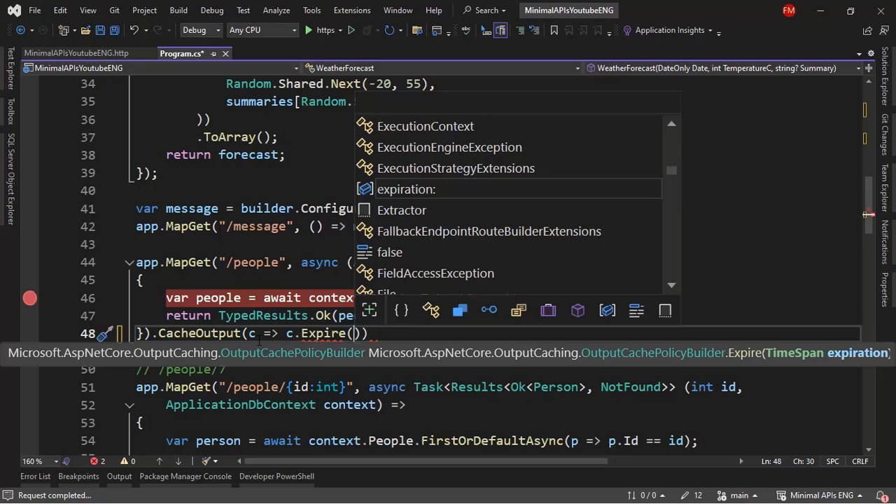
type("TimeSpan.")
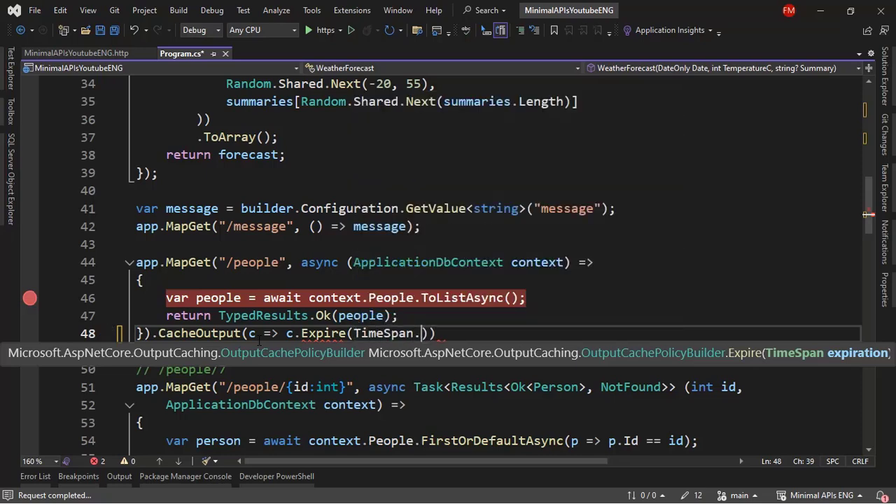
type("Fromse")
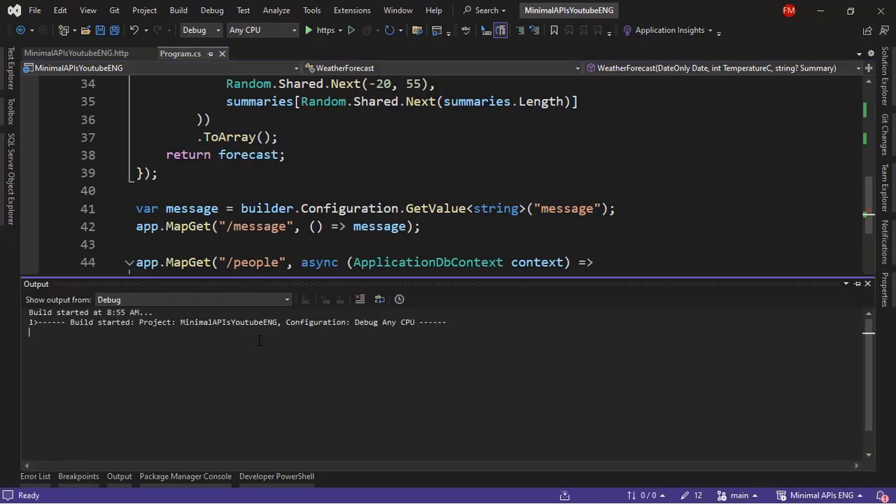
Send the Get all people request from the .http file and hit the breakpoint.
left_click(309, 30)
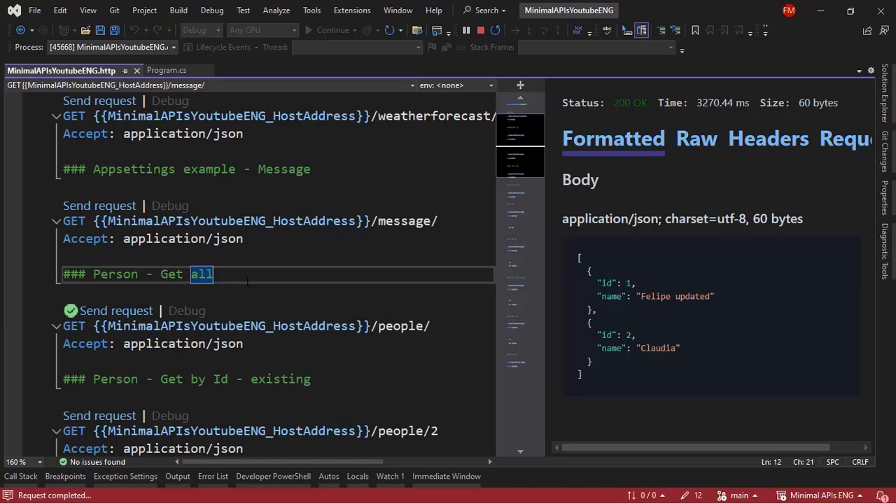
left_click(116, 311)
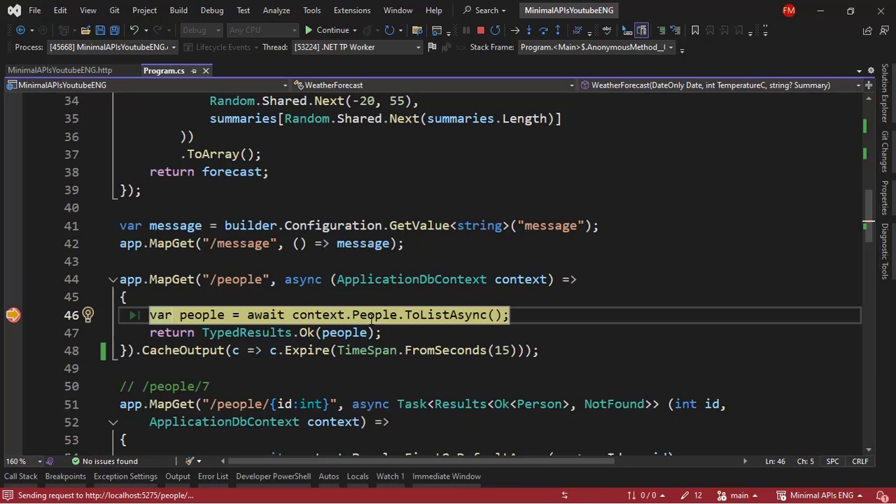
mouse_move(373, 313)
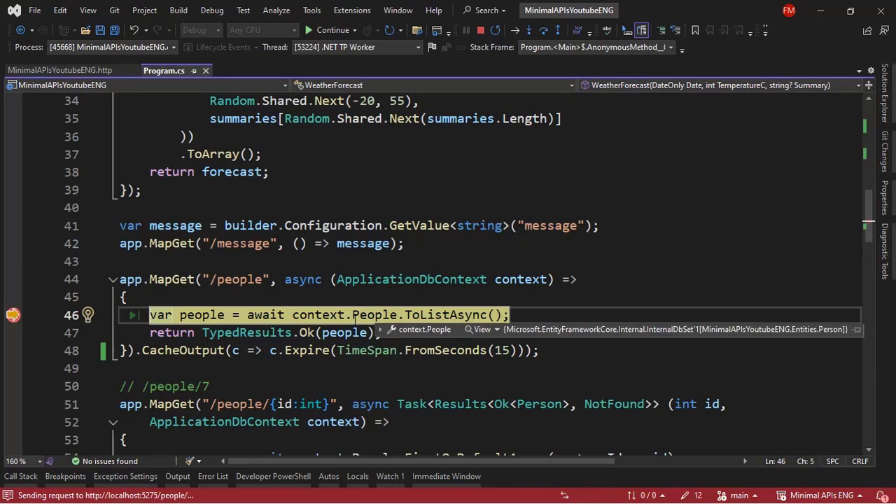
mouse_move(350, 319)
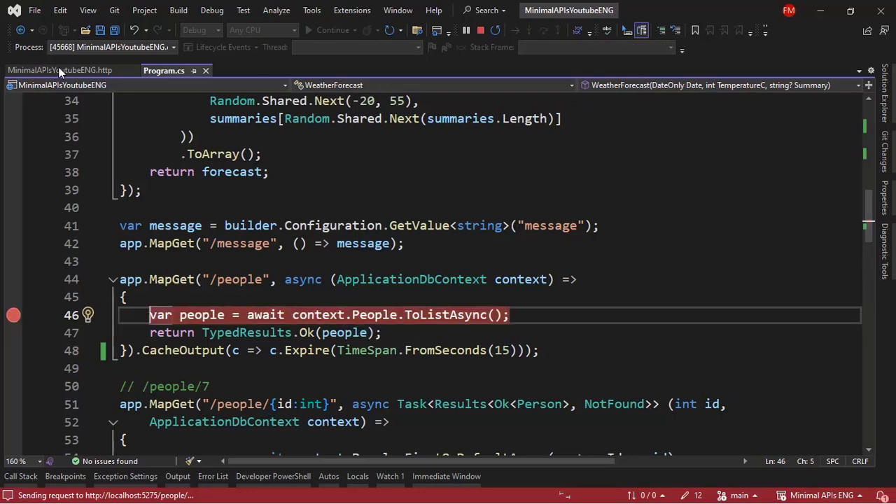
Resend Get all people, confirm the breakpoint wasn't hit, and highlight the Age header value 10.
left_click(59, 70)
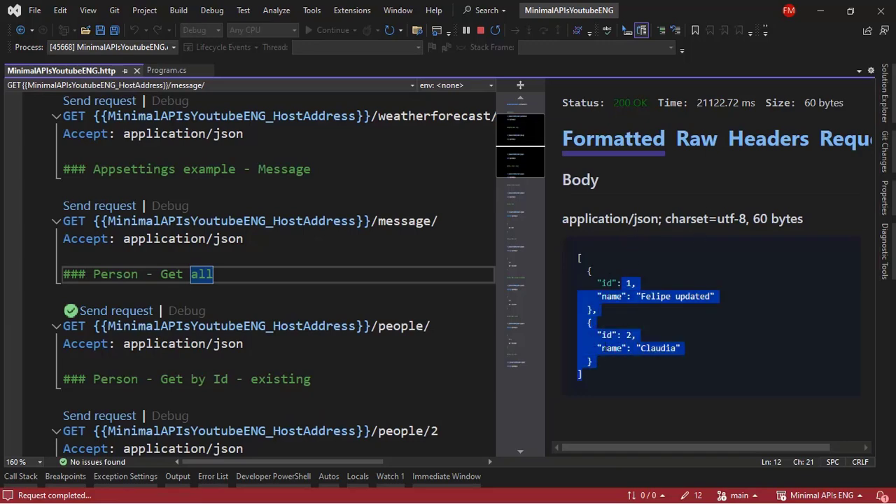
left_click(116, 310)
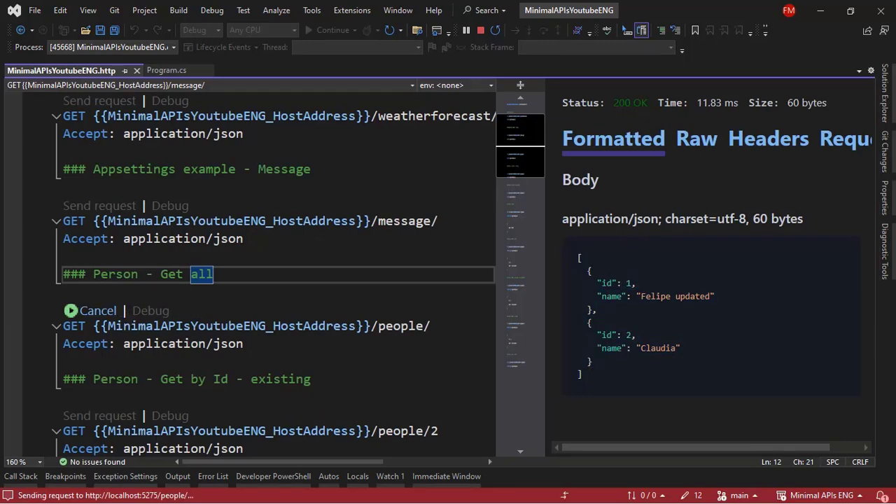
left_click(166, 70)
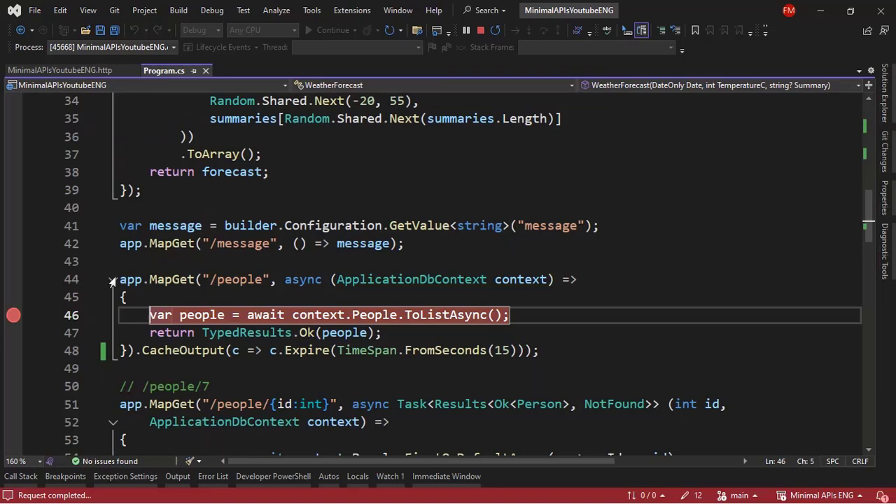
left_click(61, 70)
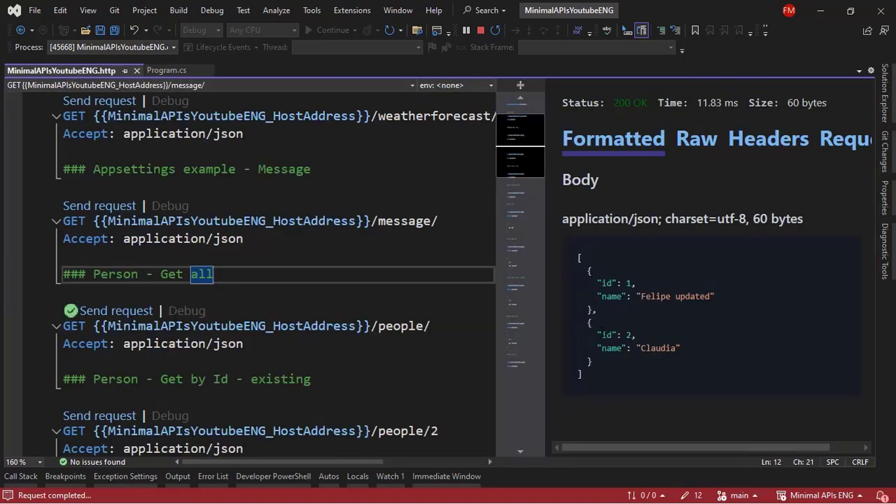
left_click(115, 311)
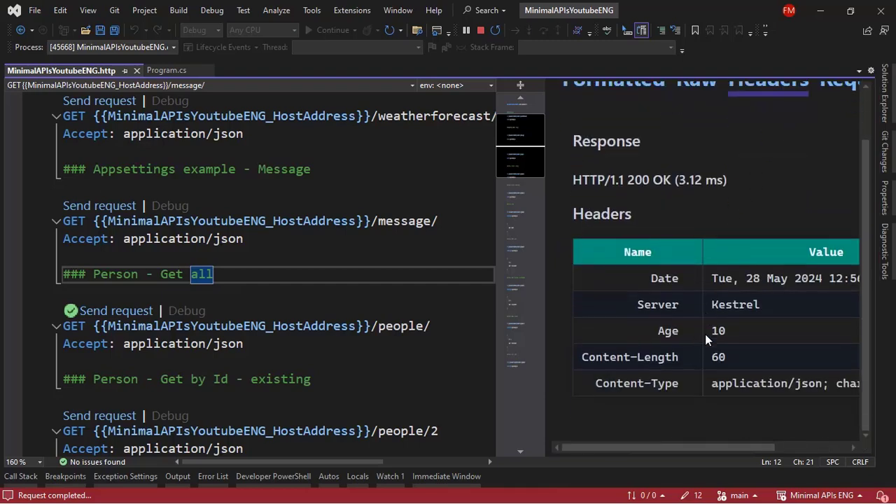
double_click(718, 331)
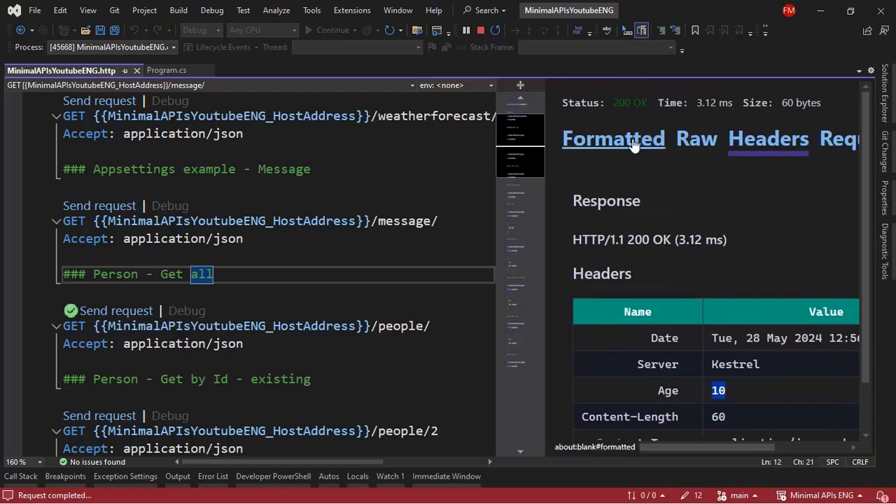
Return to the formatted body and send Get all people once more.
left_click(614, 139)
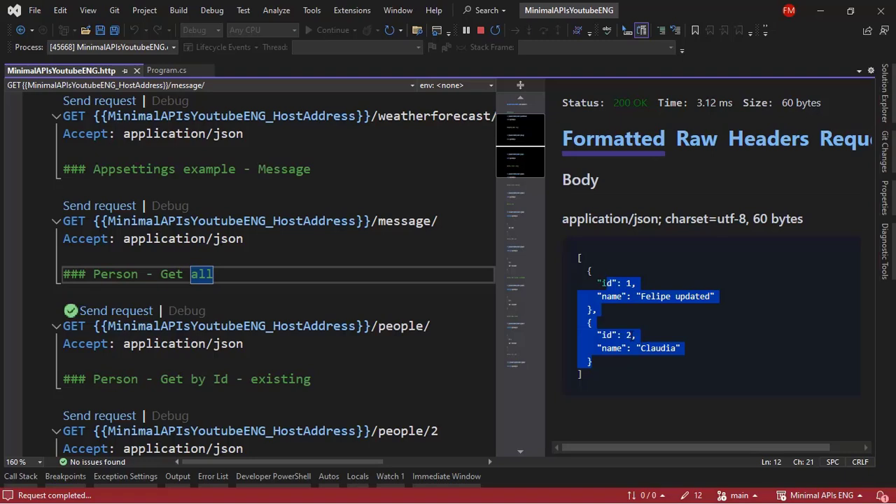
mouse_move(628, 314)
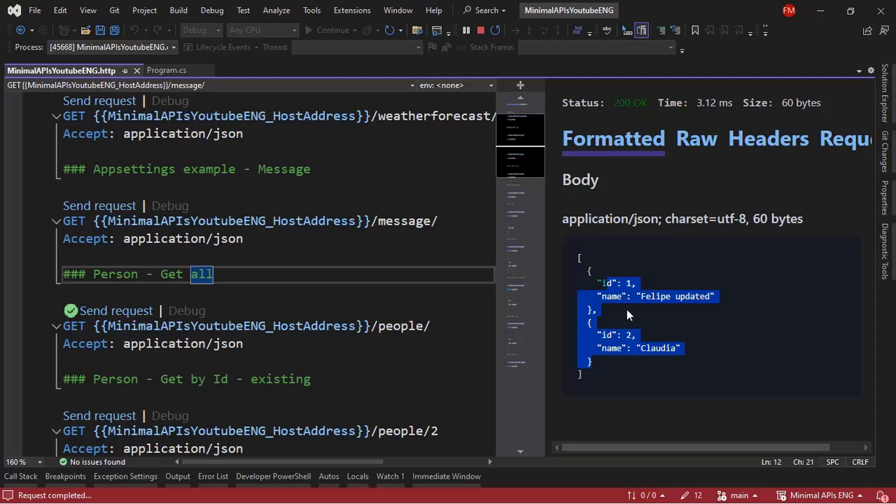
left_click(641, 364)
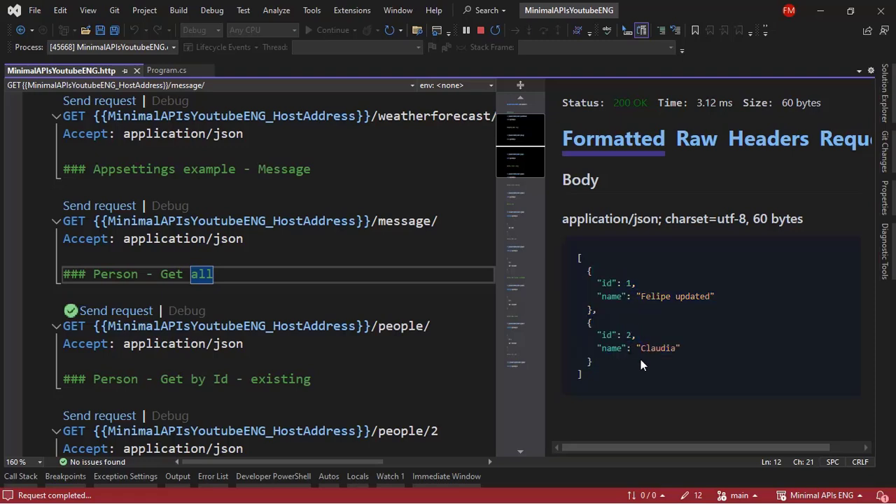
left_click(165, 70)
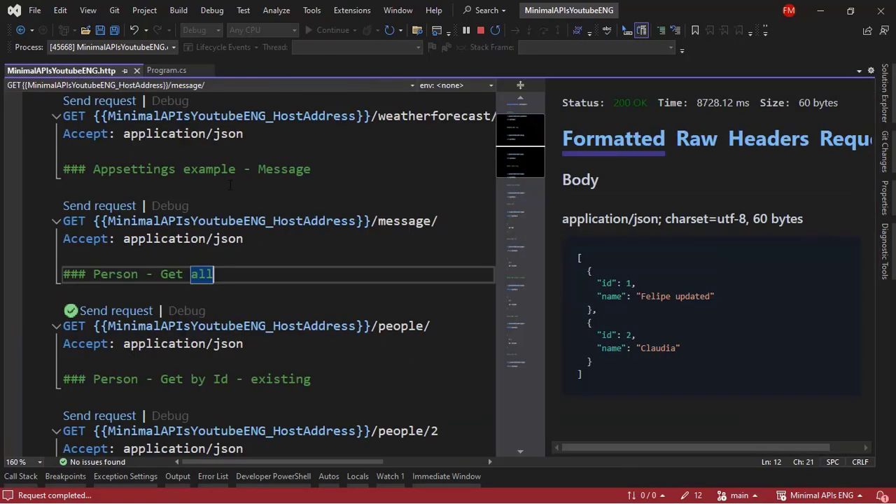
left_click(115, 311)
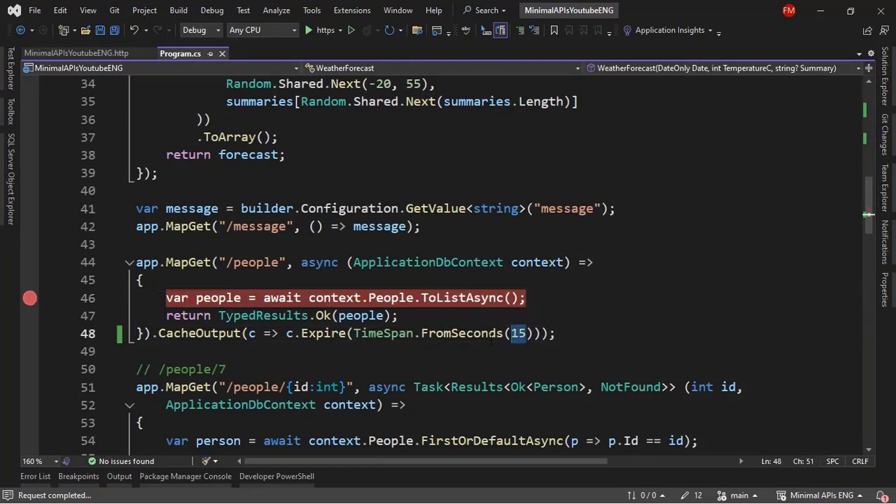
Change the cache expiry to FromSeconds(60), rerun, send Get all people twice and view the headers.
type("60")
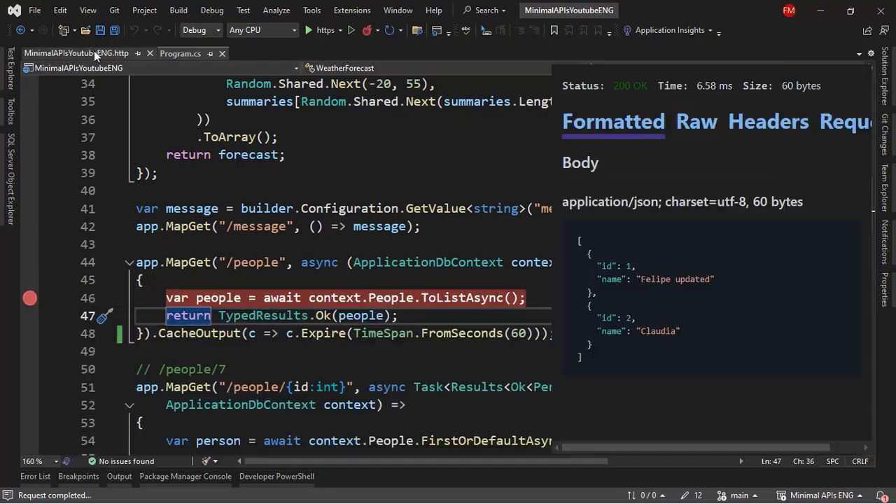
left_click(77, 53)
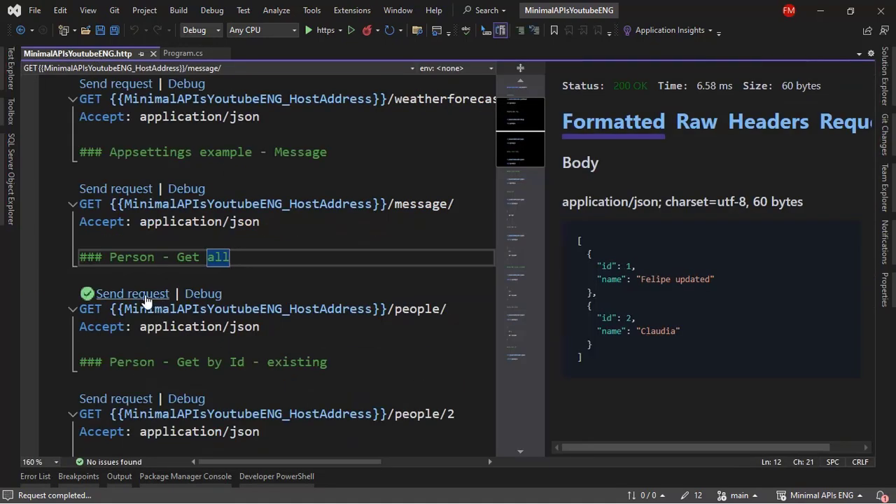
left_click(132, 294)
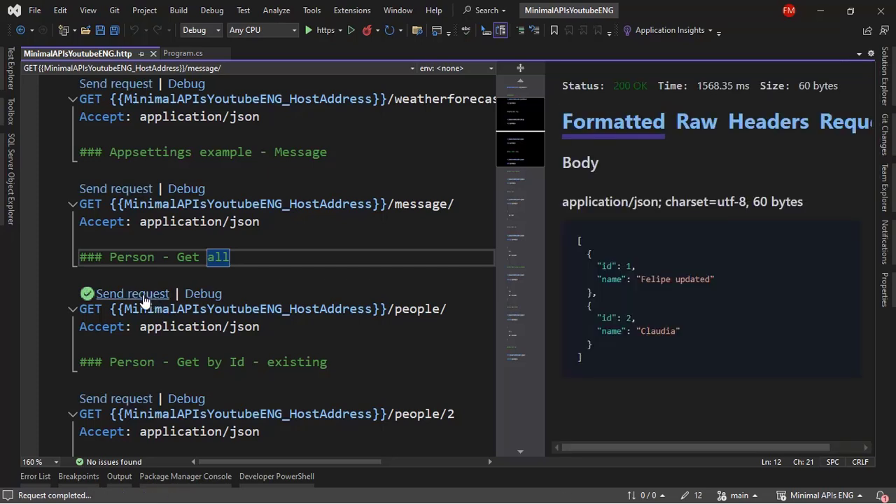
left_click(132, 294)
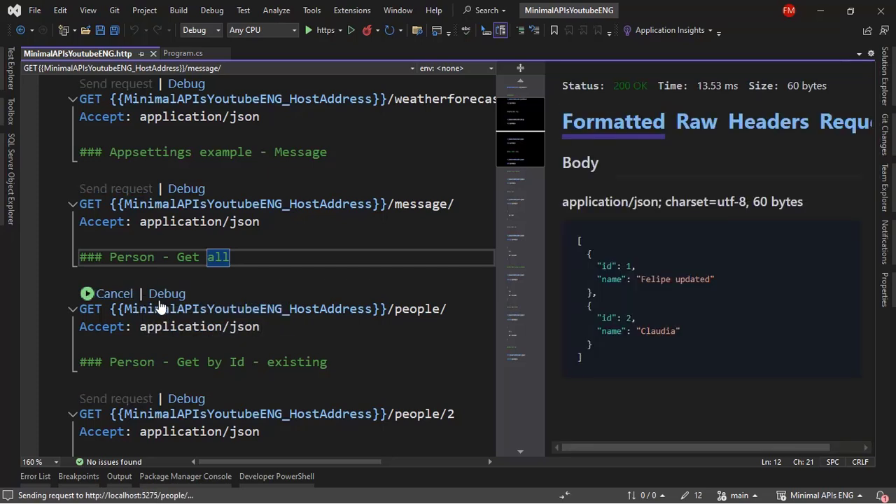
left_click(768, 120)
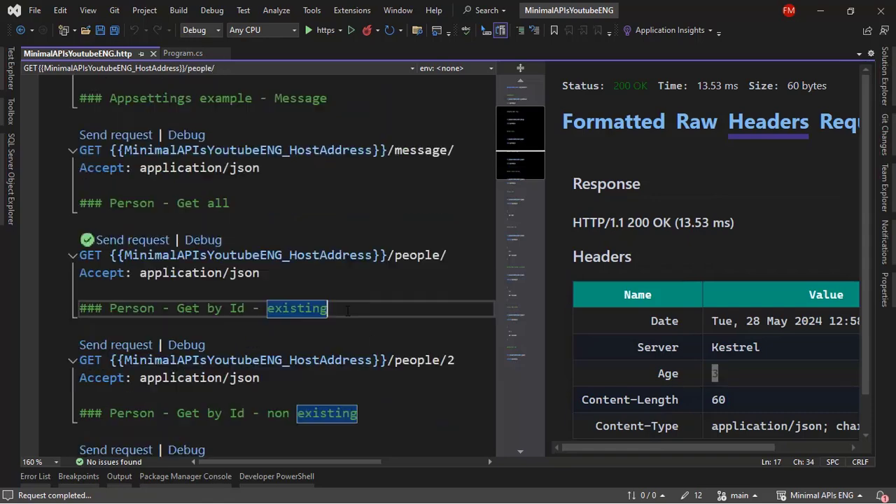
Edit the create body's name, POST the new person, then send Get all people to see the still-cached list.
scroll("down", 3)
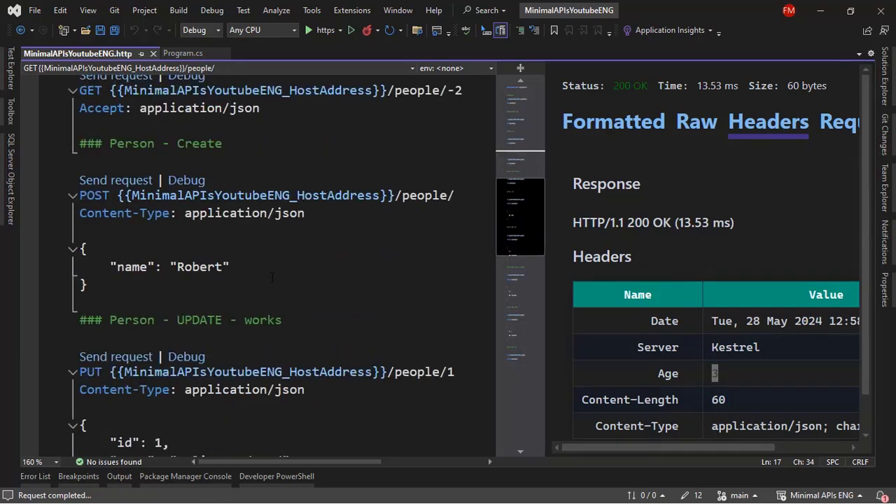
double_click(199, 267)
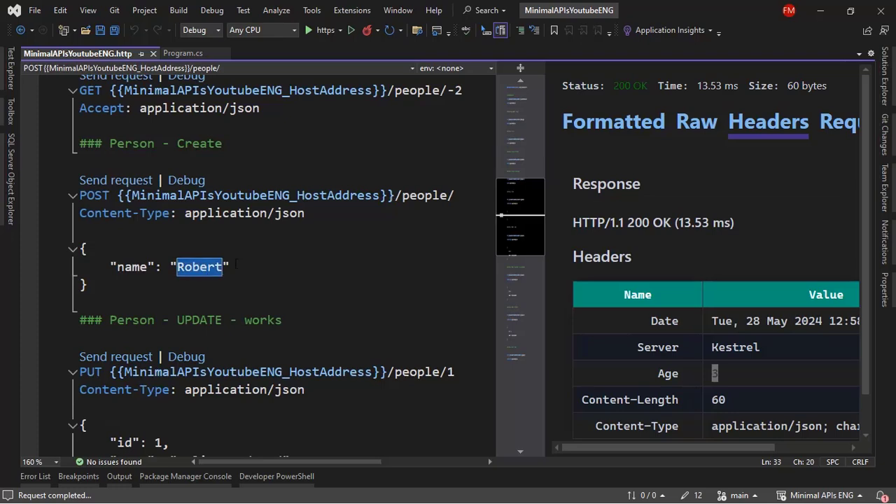
left_click(115, 179)
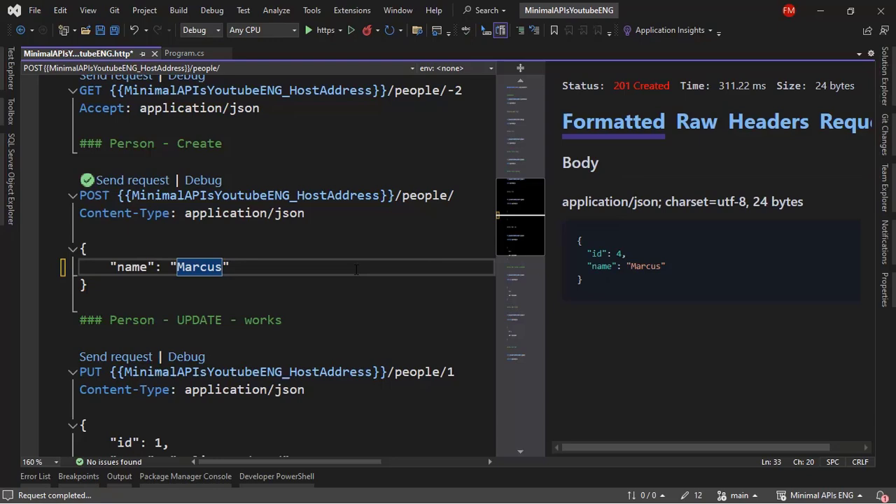
scroll("up", 3)
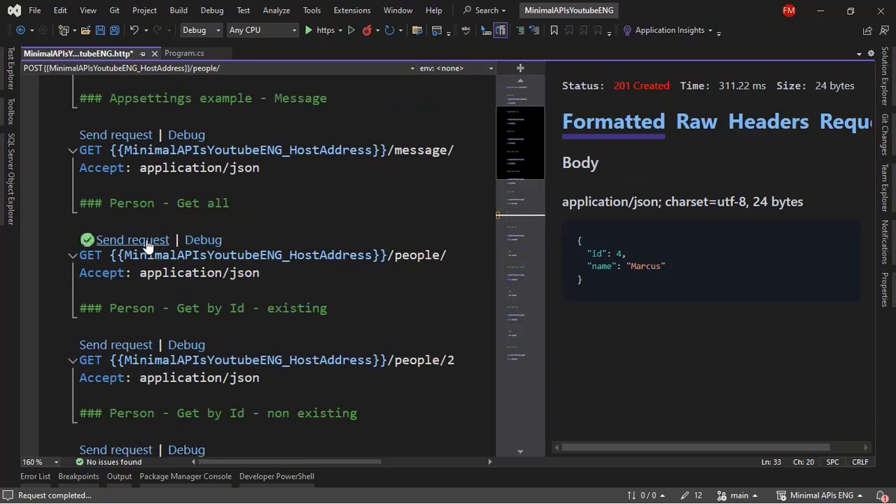
left_click(131, 240)
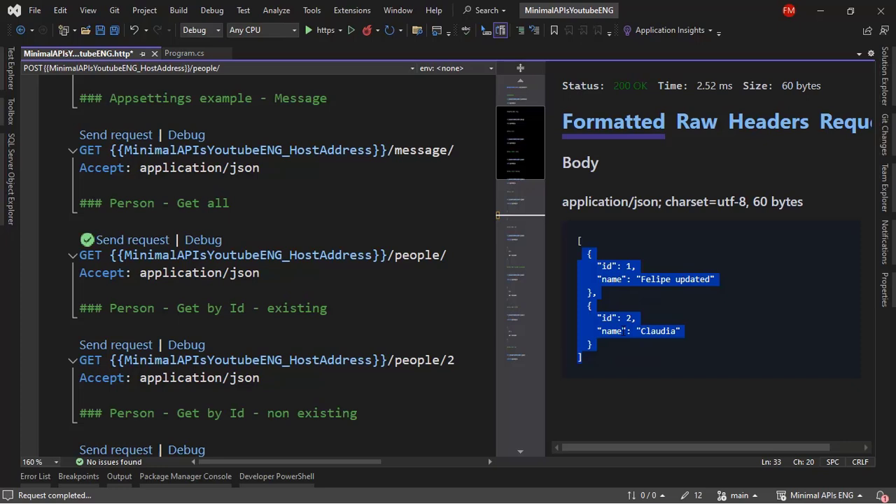
mouse_move(698, 301)
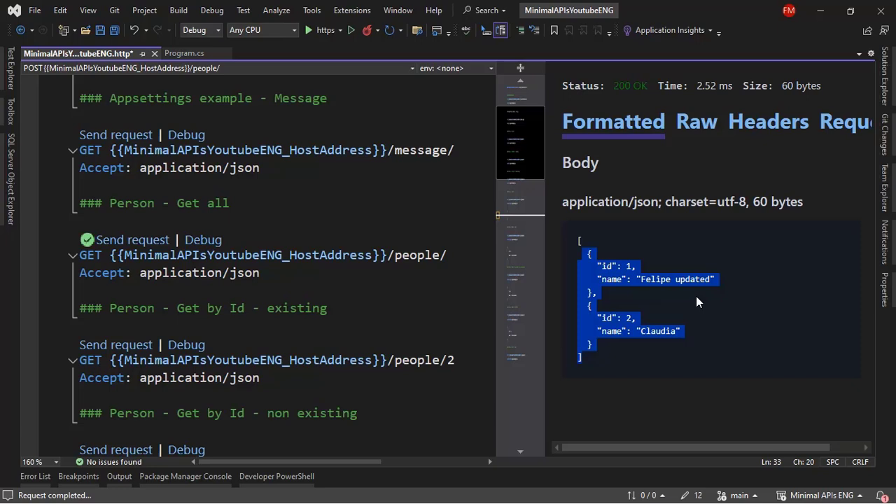
mouse_move(311, 39)
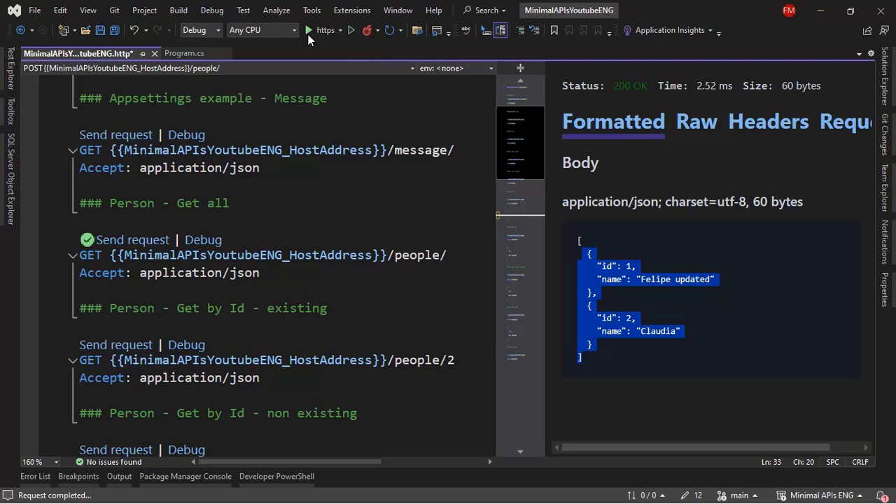
Append .Tag("people-get") after c.Expire(TimeSpan.FromSeconds(60)) in the GET /people CacheOutput policy.
left_click(184, 53)
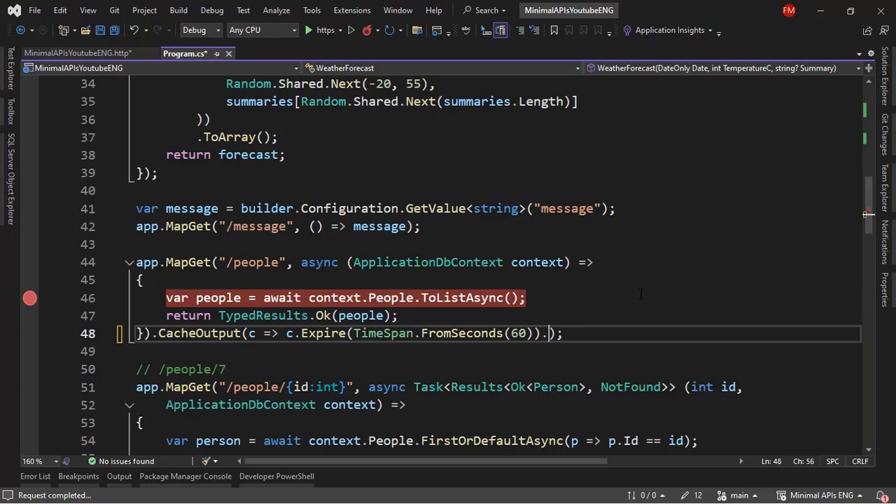
type("Tag(\"")
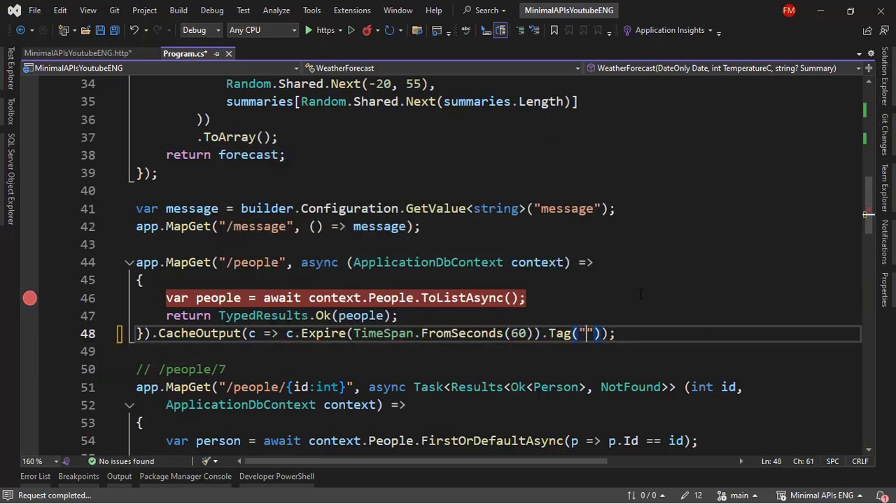
type("peopl")
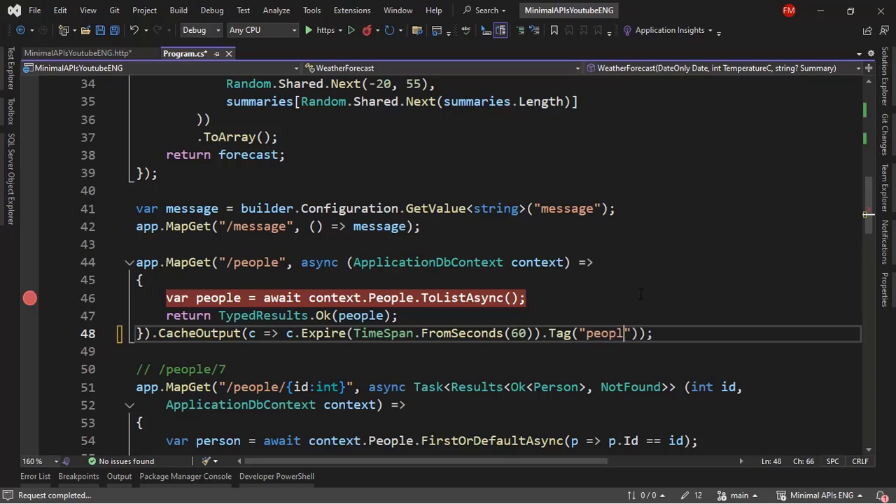
type("e-get")
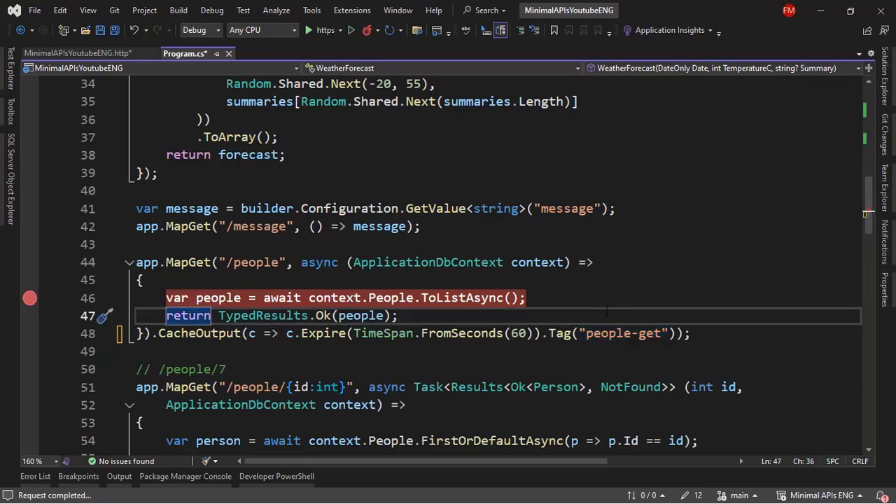
scroll("down", 3)
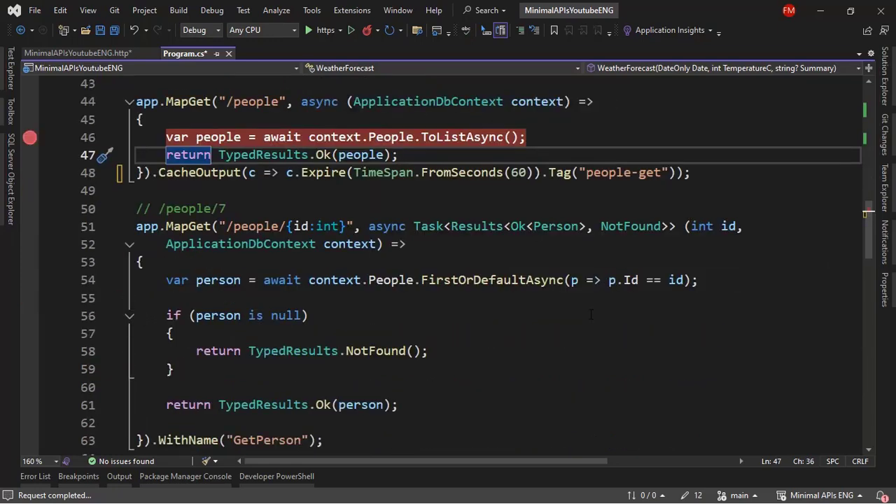
Add an IOutputCacheStore outputCacheStore parameter to the MapPost handler.
scroll("down", 3)
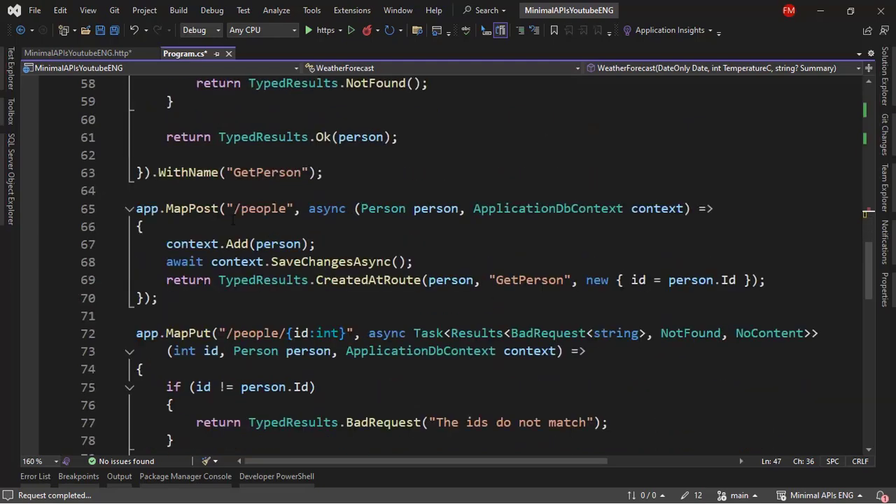
left_click(473, 207)
type(", I")
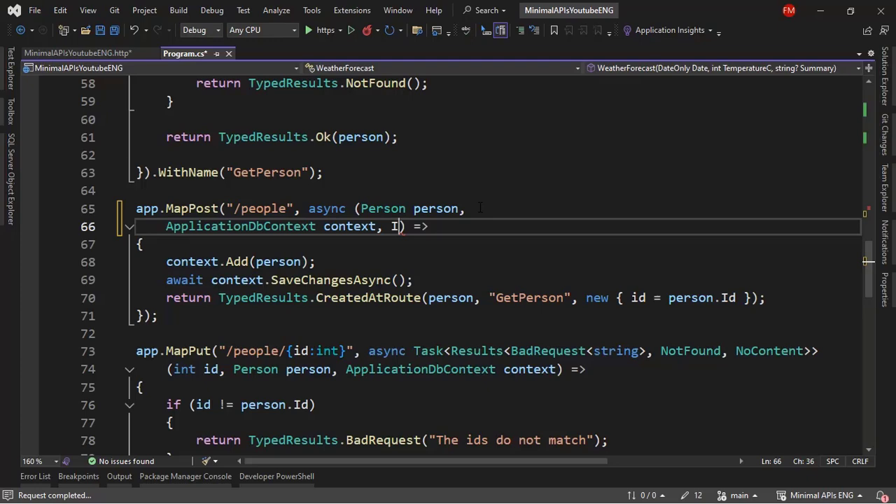
type("Outputcha")
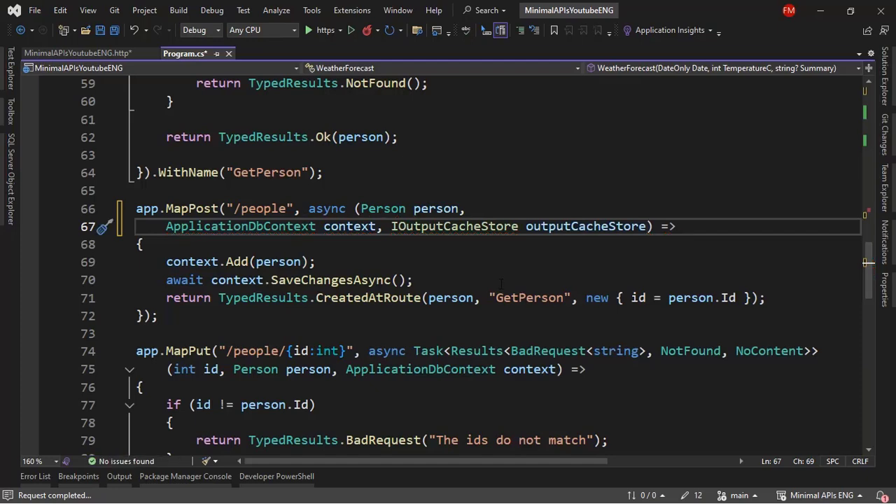
Insert await outputCacheStore.EvictByTagAsync("people-get", default); after SaveChangesAsync in POST.
type("await")
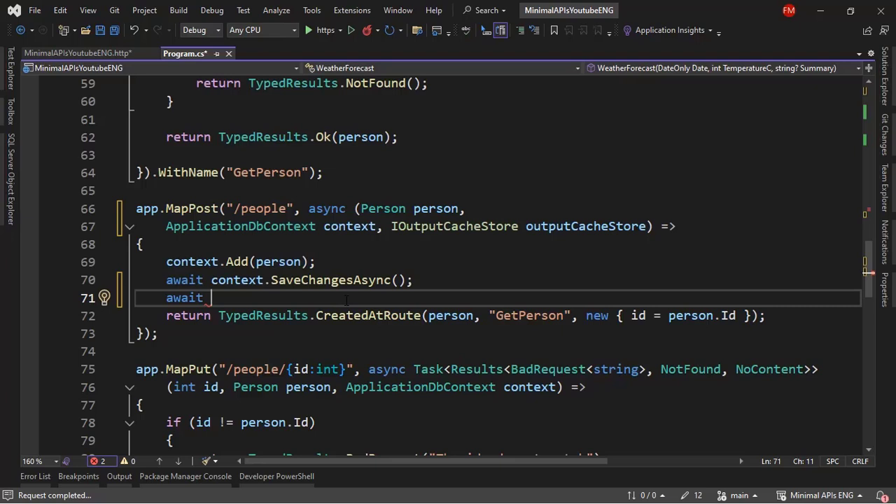
type("outputCacheStore.EvictByTagAsync")
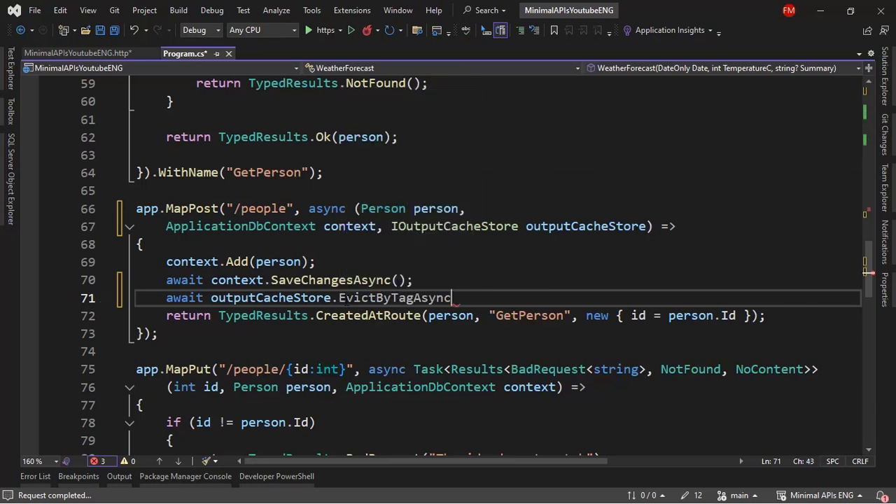
type("(")
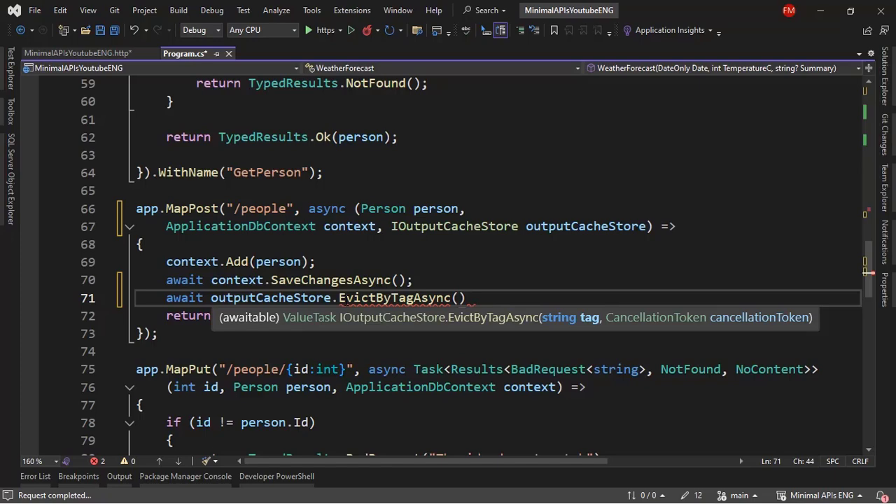
type("\"people-get\",")
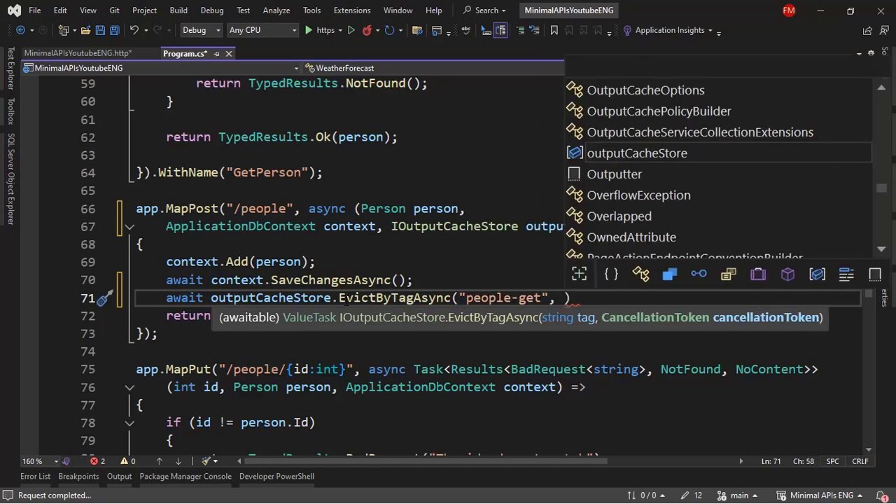
type("default")
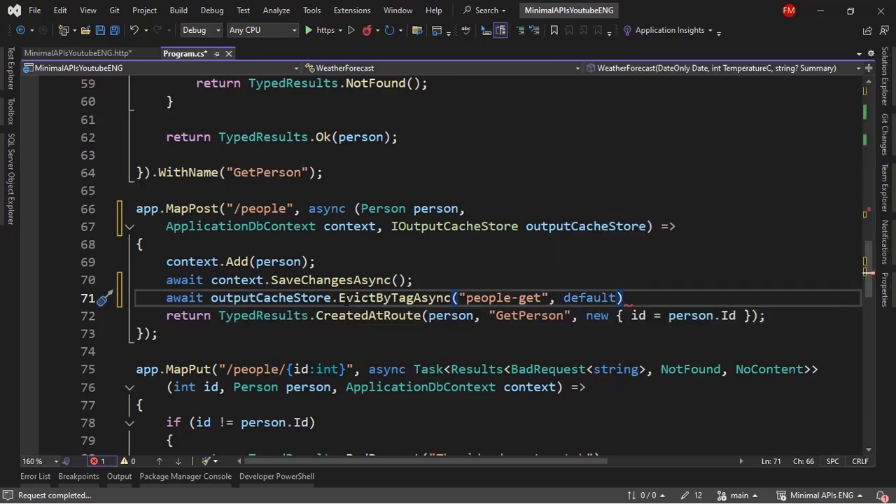
type(";")
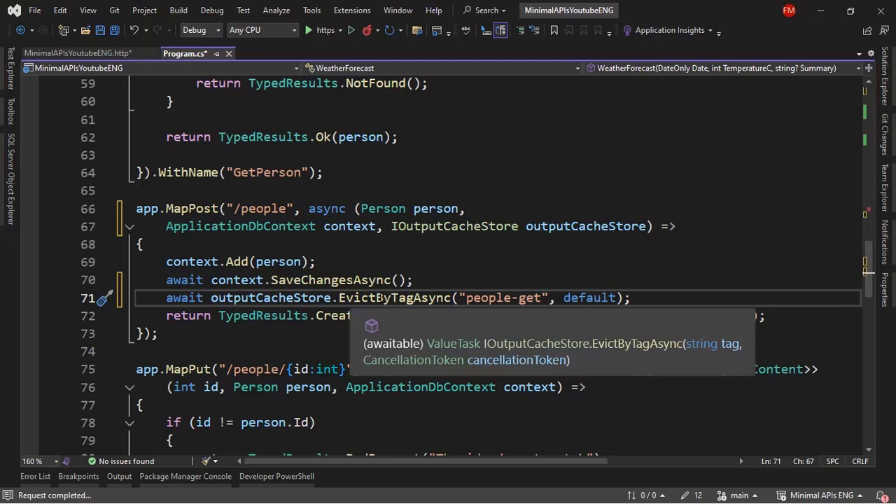
scroll("down", 3)
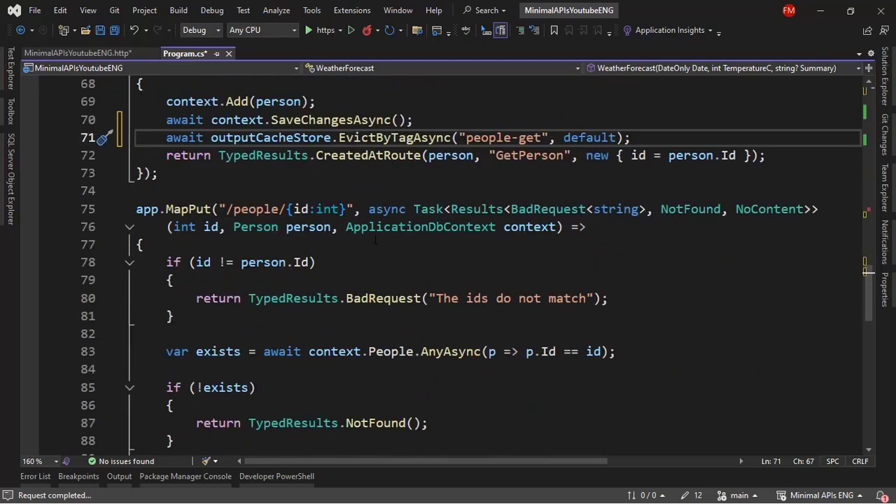
Give MapPut and MapDelete an IOutputCacheStore parameter and evict "people-get" before returning.
double_click(530, 227)
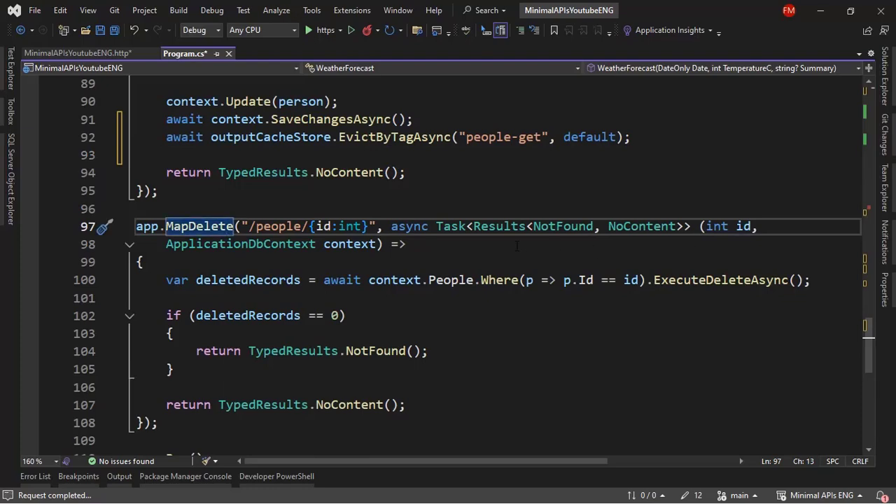
type("I")
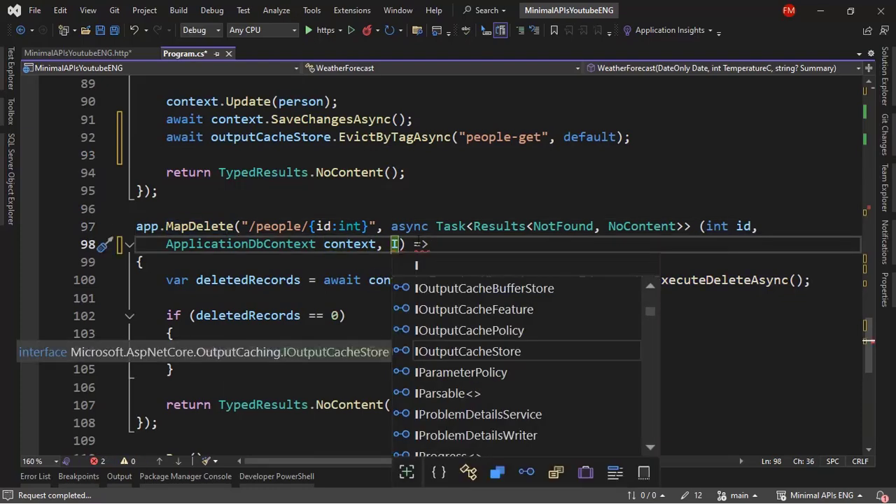
type("OutputCacheStore outputCacheStore")
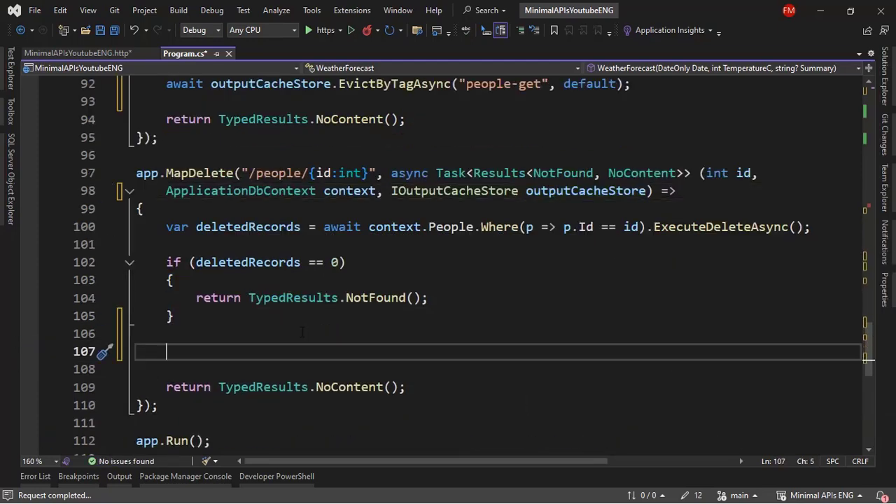
type("await outputCacheStore.EvictByTagAsync(\"people-get\", default);")
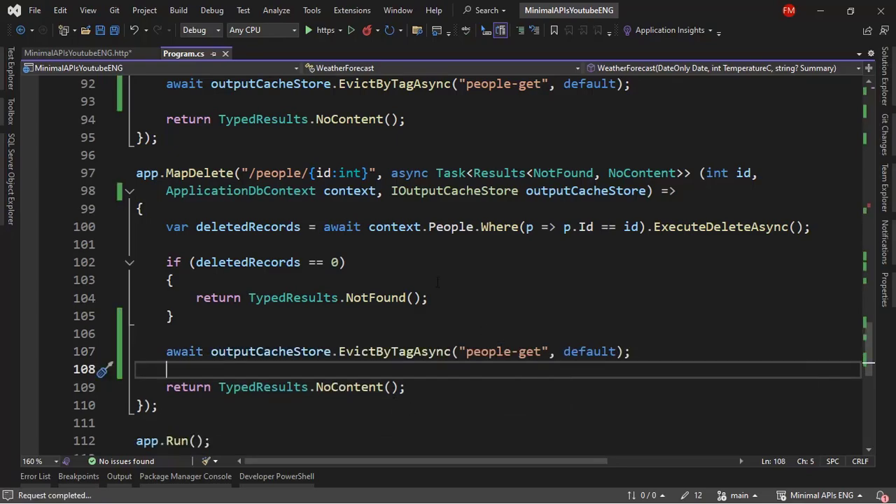
scroll("up", 3)
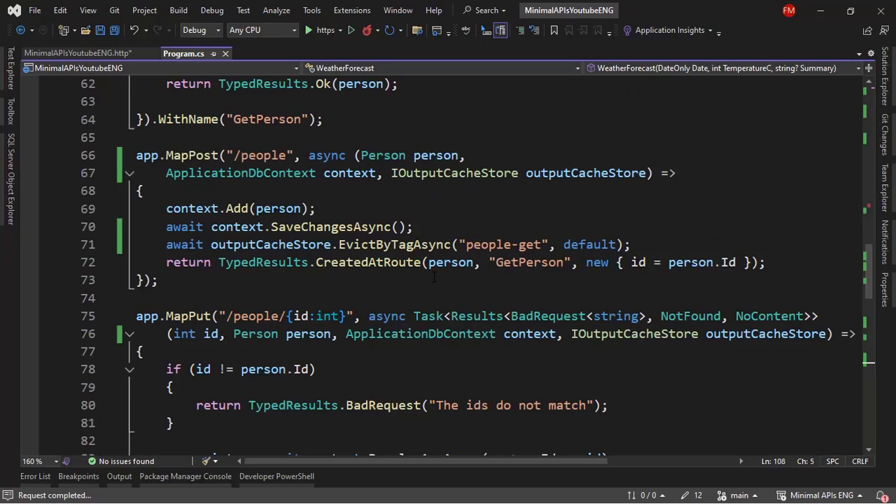
scroll("up", 3)
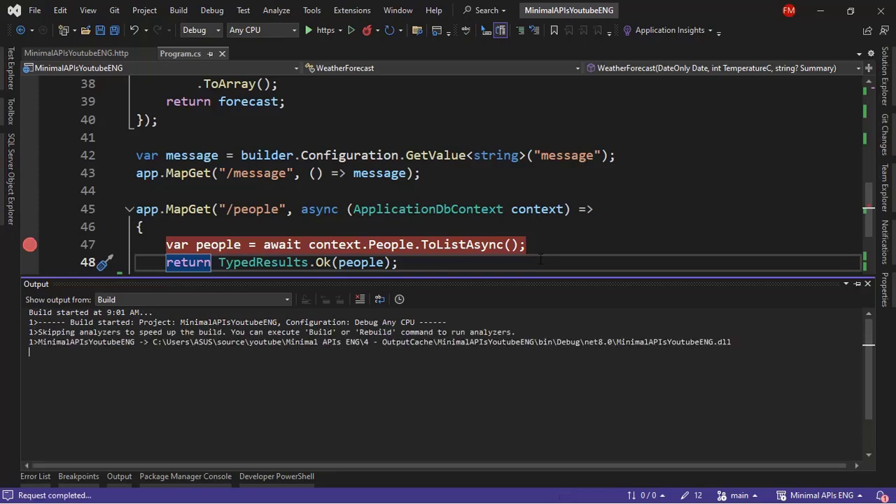
Start debugging with F5 and send GET /people/ from the .http file, returning three people.
left_click(308, 29)
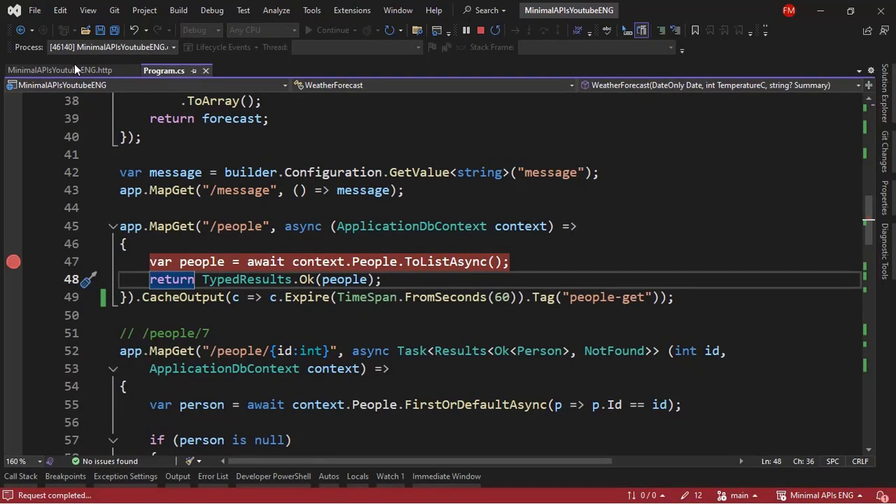
left_click(61, 70)
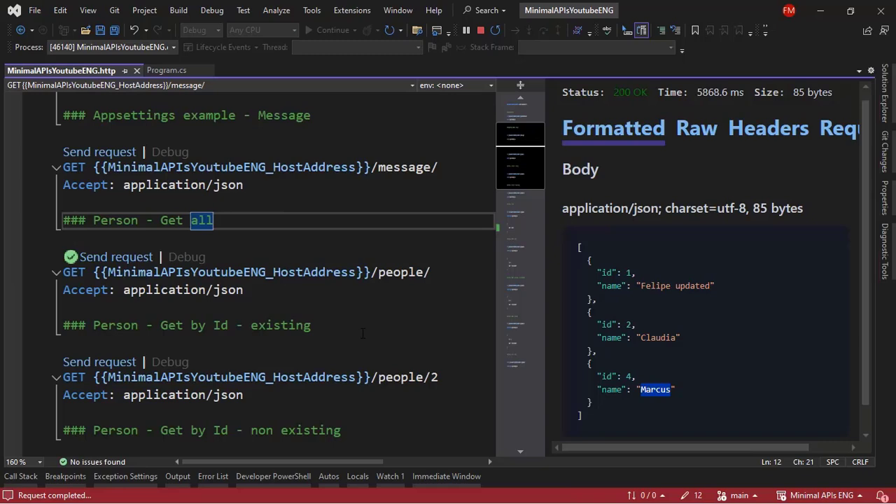
Send the POST creating Laura (201 Created, id 5) and resend GET /people/ returning four people.
scroll("down", 3)
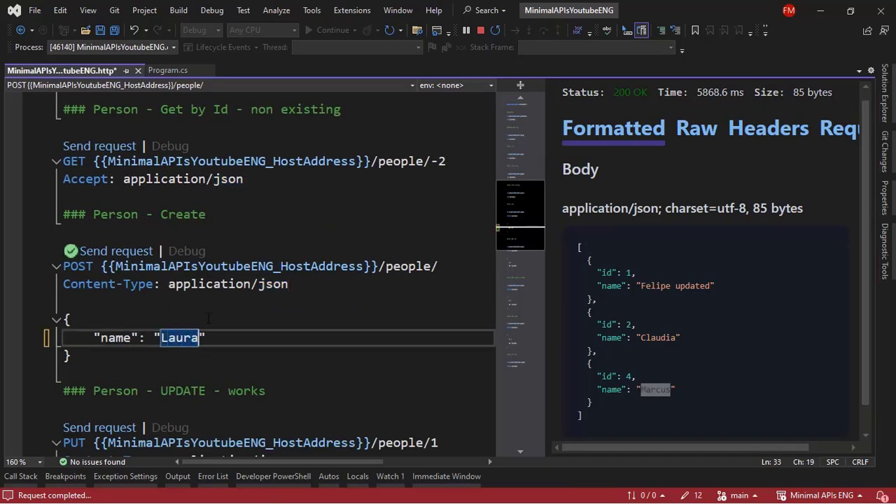
left_click(114, 250)
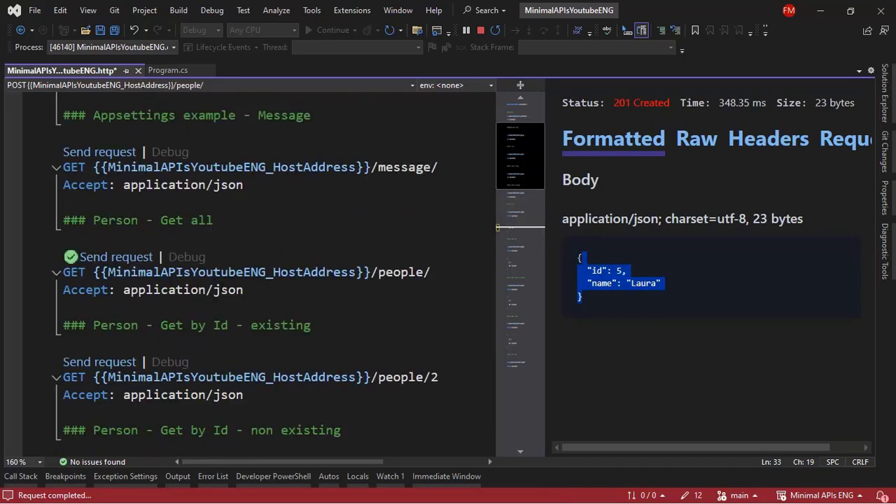
mouse_move(115, 258)
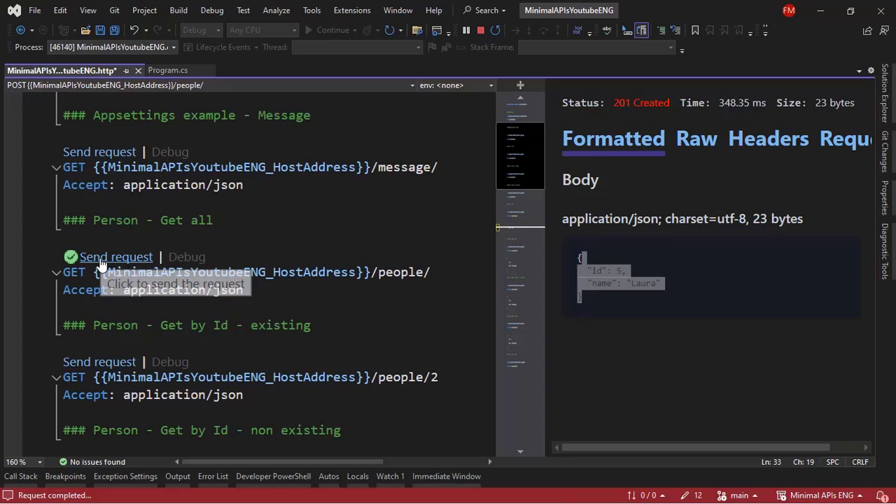
left_click(114, 256)
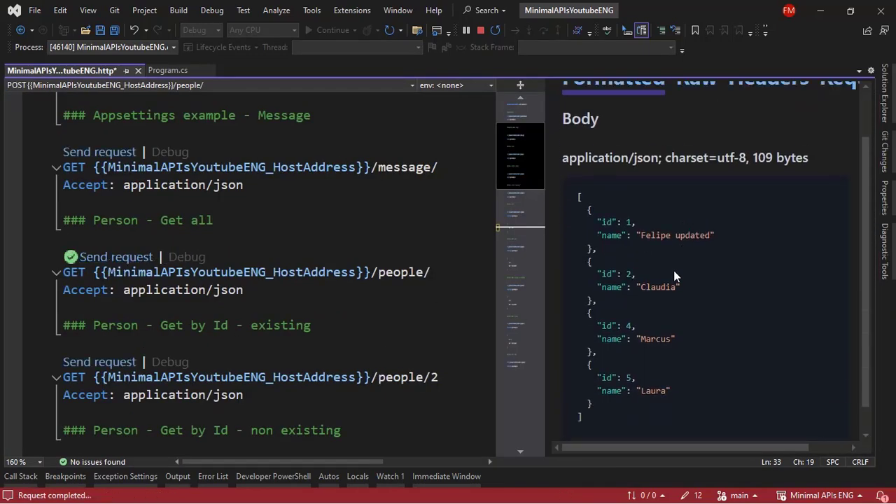
Select the four-person JSON response and return to Program.cs.
left_click_drag(588, 208, 672, 375)
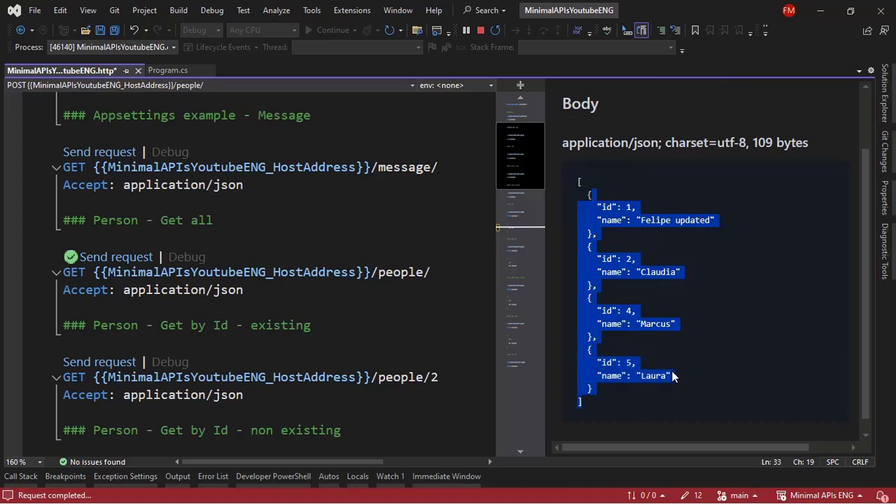
left_click(168, 70)
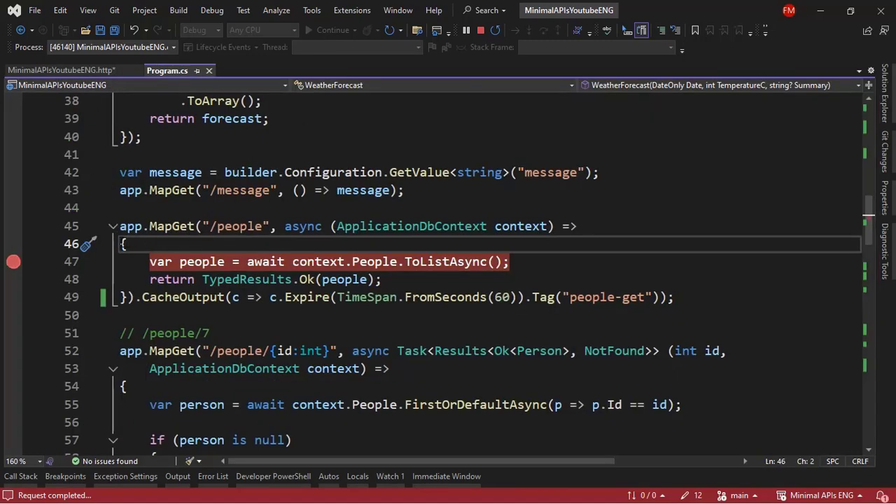